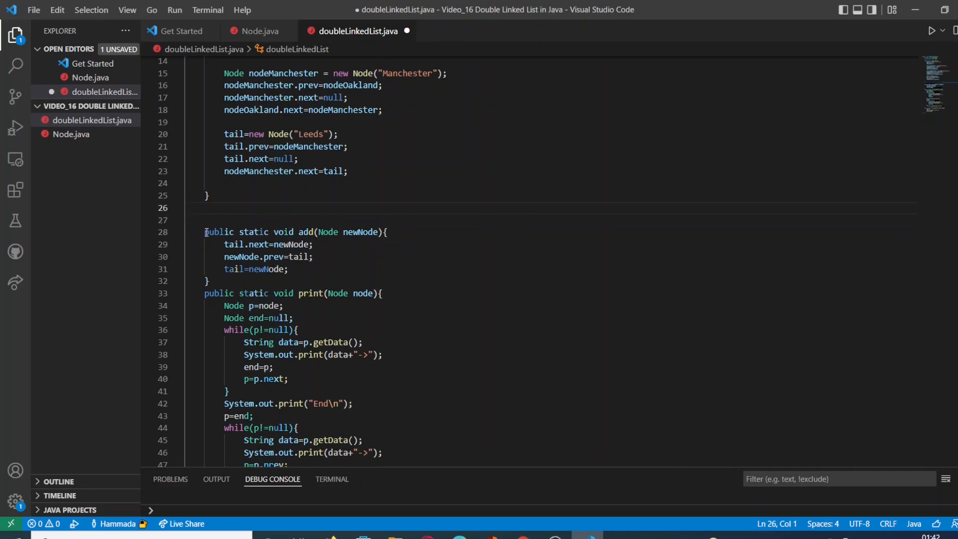
- Copy the add method's header onto the line above add and strip its method name
drag(204, 232, 387, 231)
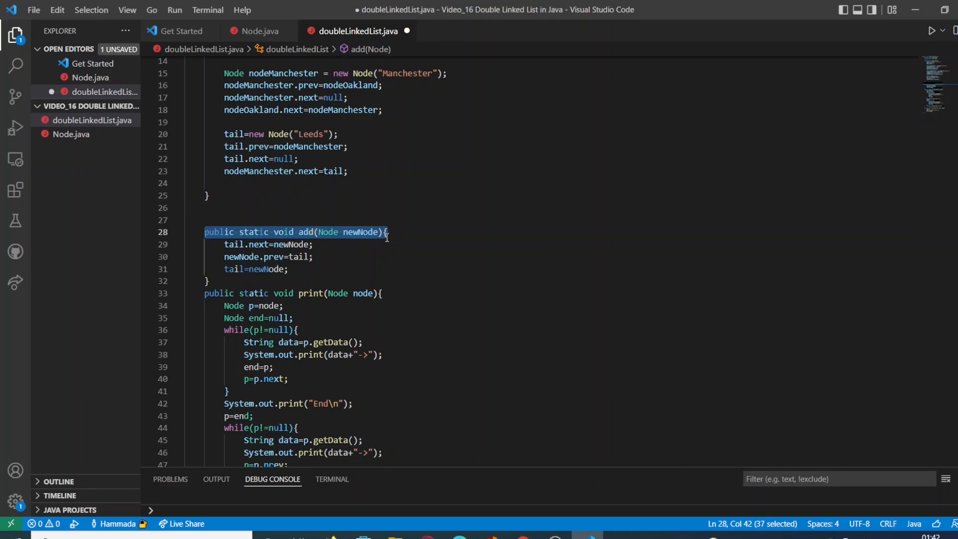
click(208, 208)
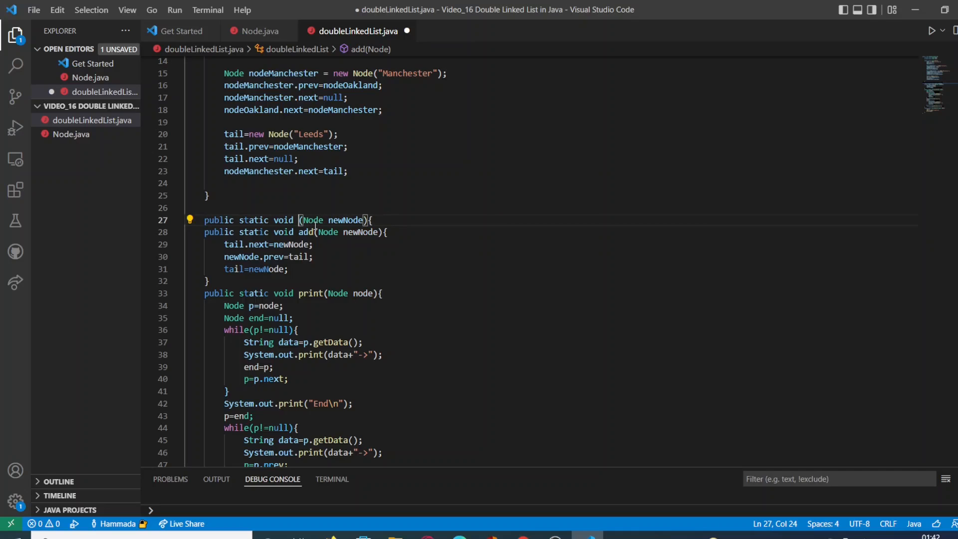
- Name the copied header insert and give the new method its own closing brace
text(insert)
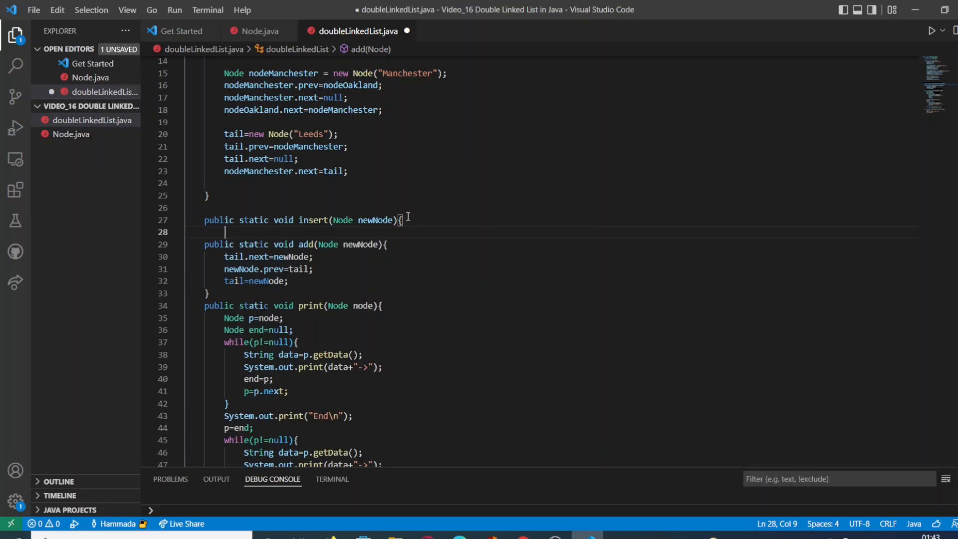
text(})
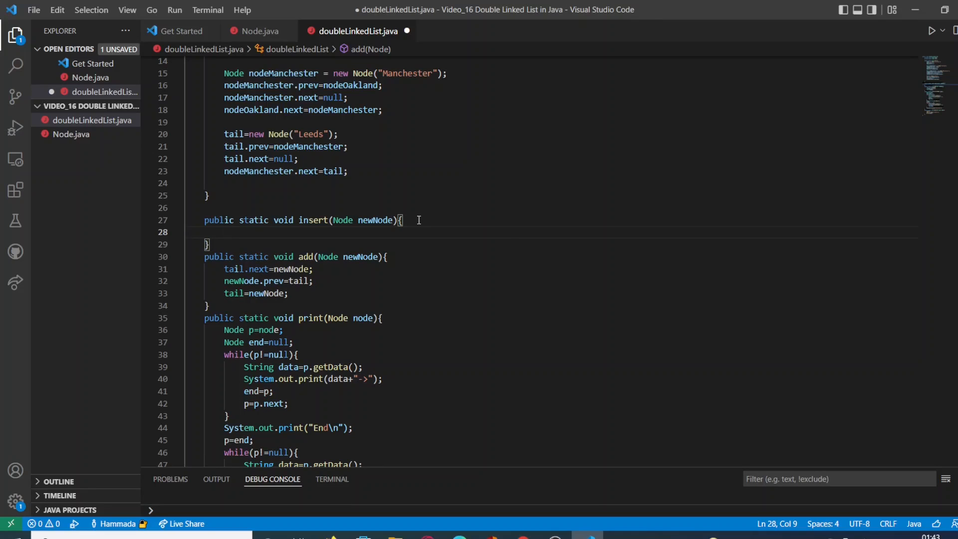
- Change insert's parameters to (int insertPosition, Node newNode) and begin a Node declaration in its body
text(Node)
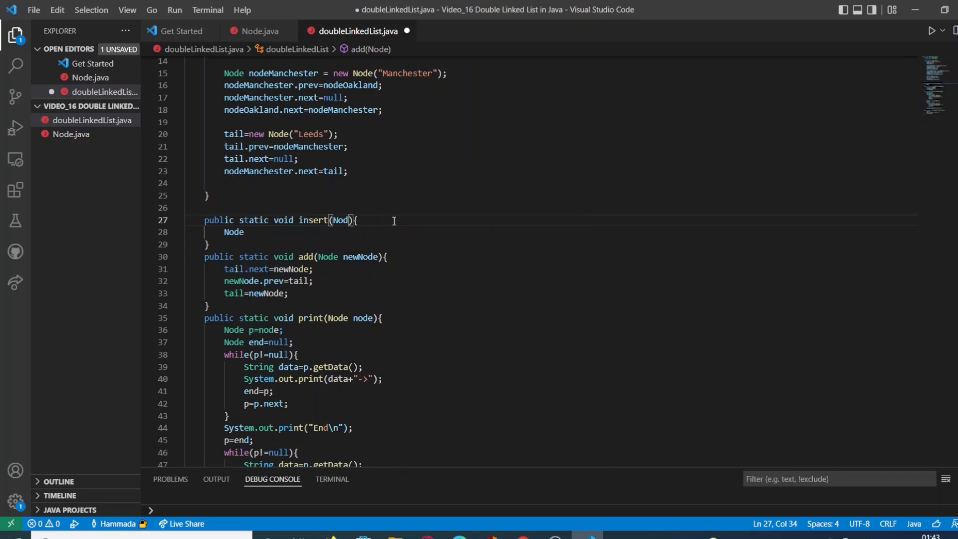
text(int insertPosition)
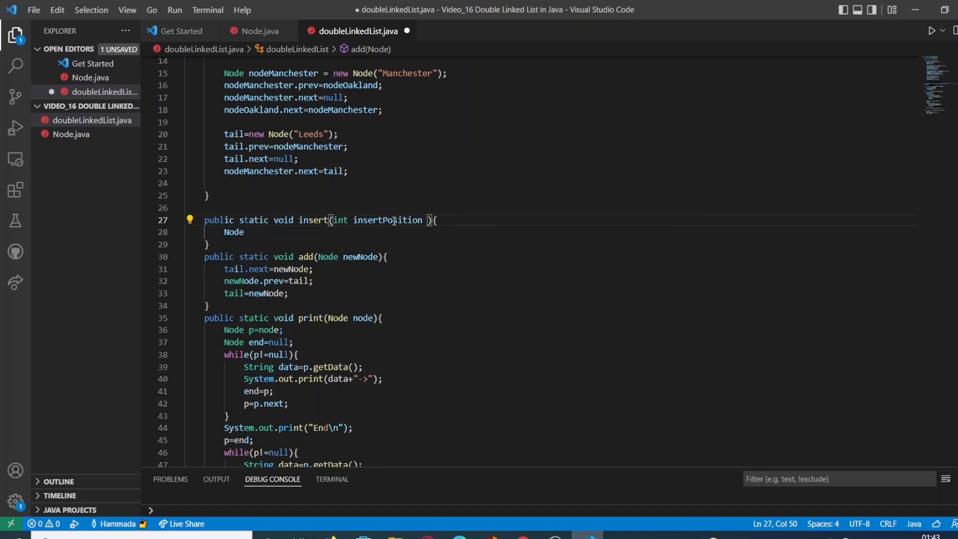
key(Backspace)
text(,)
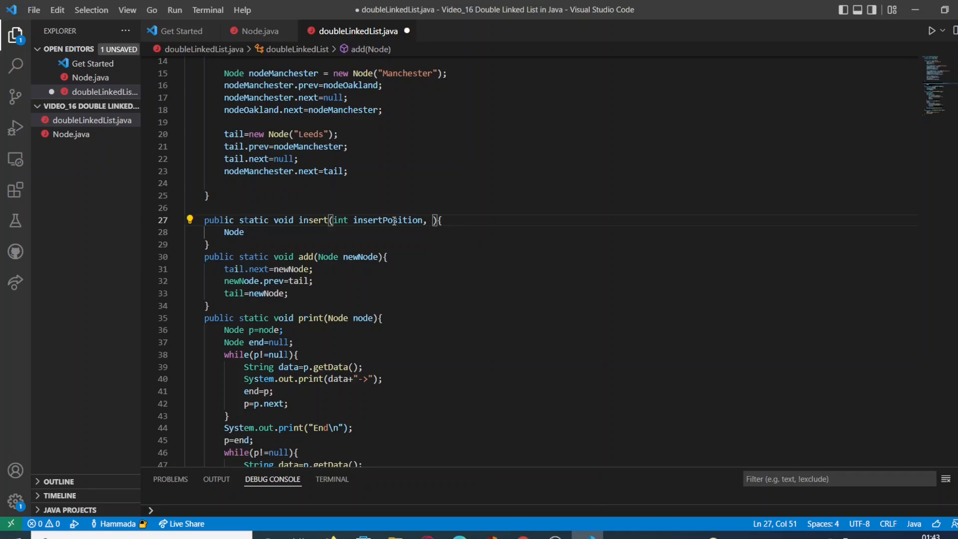
text(Node)
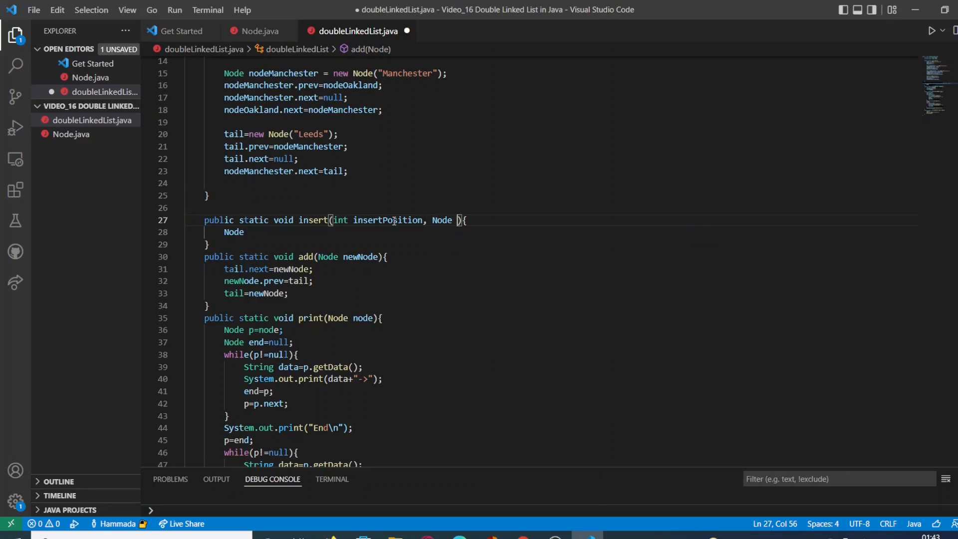
text(newN)
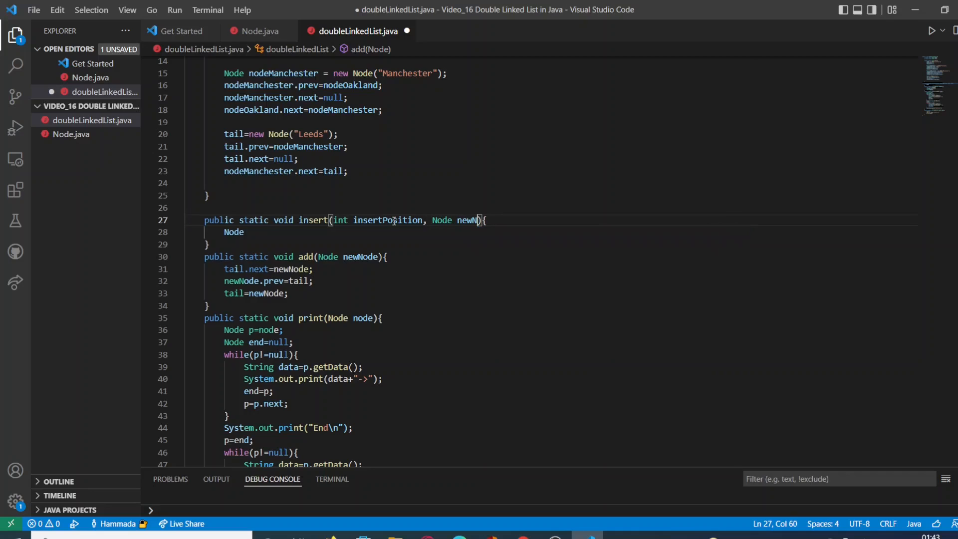
text(ode)
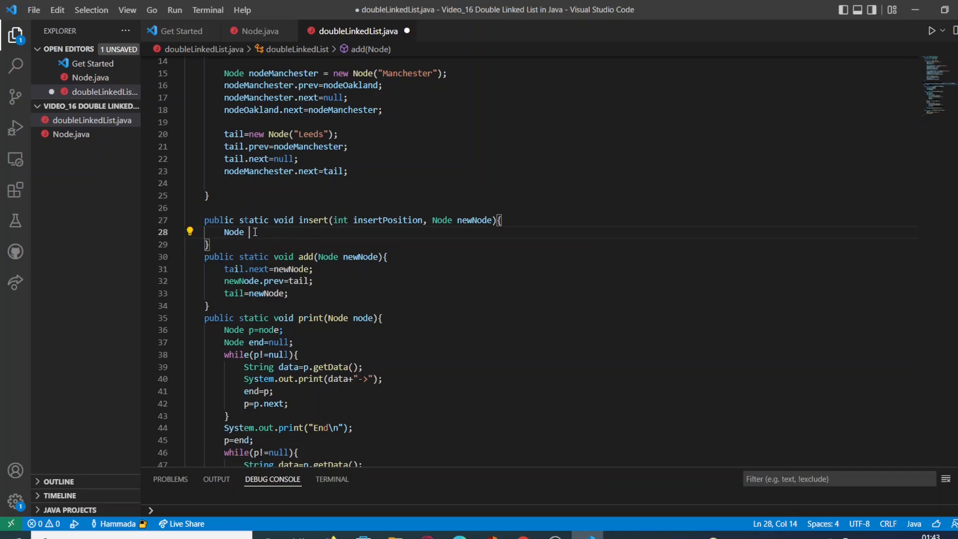
- Declare Node p=head; and int i =0; at the top of the insert body
text(p)
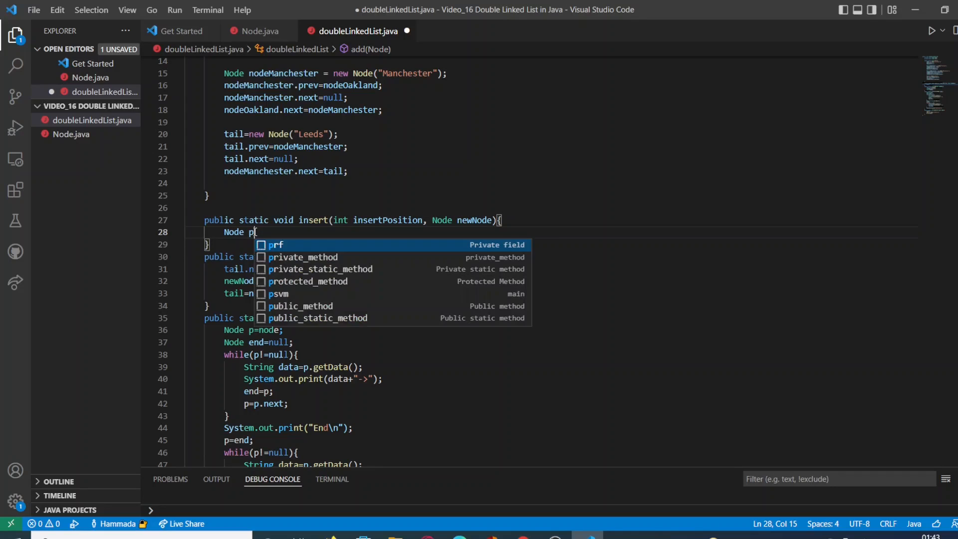
text(=head;)
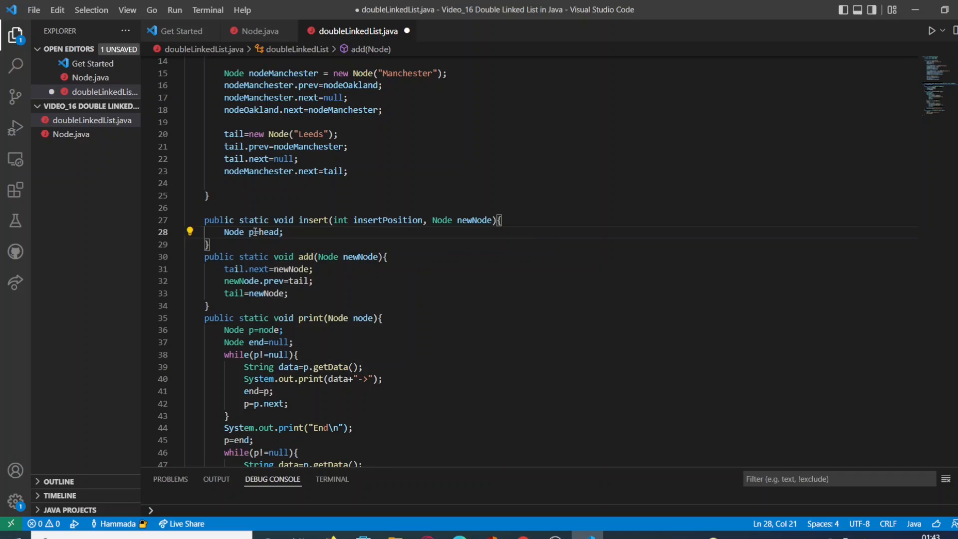
text(int)
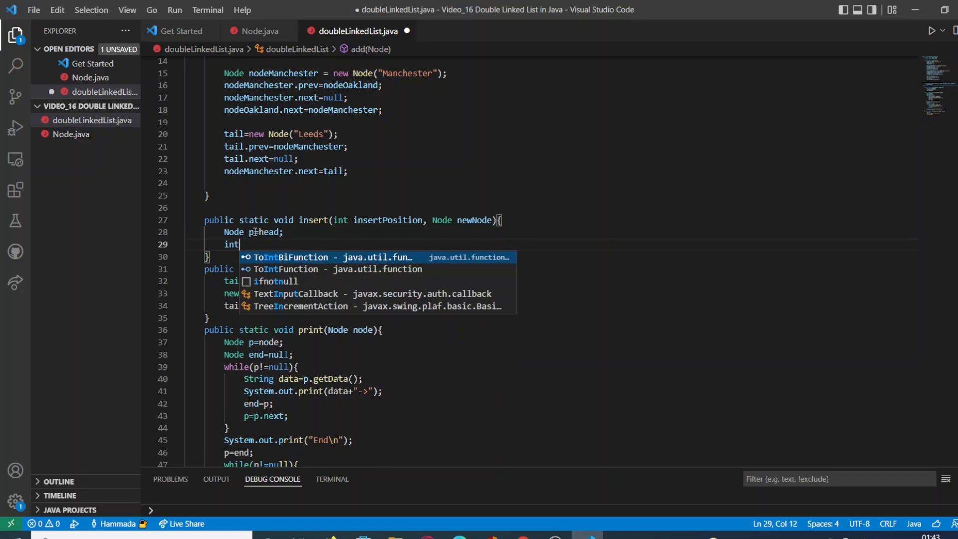
text(i)
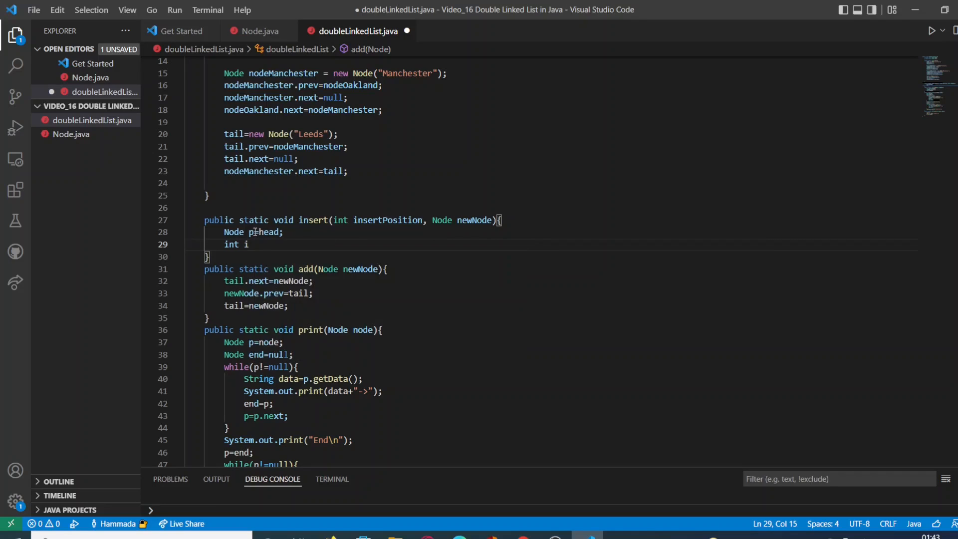
text(=0;)
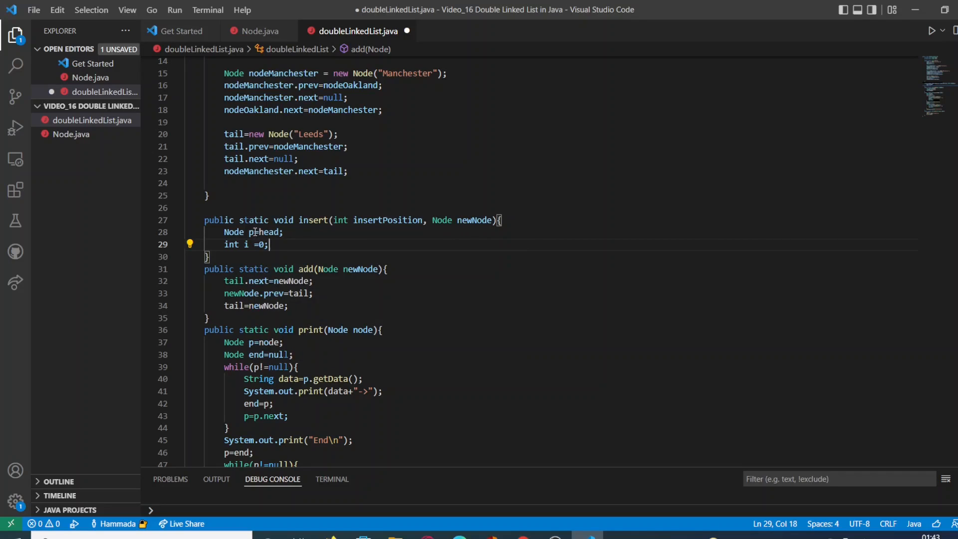
key(enter)
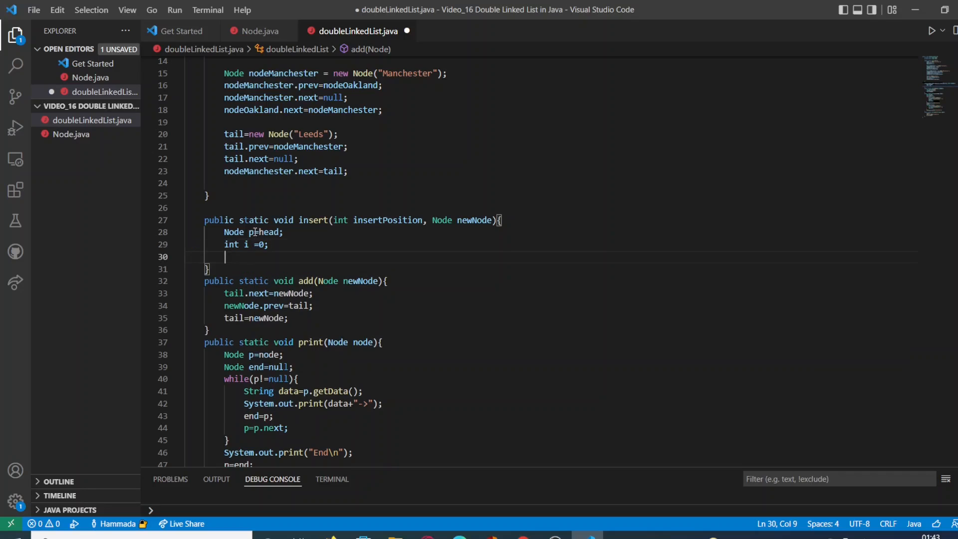
- Write while(p.next!=null && i<insertPosition-1){ and open the loop body
text(wh)
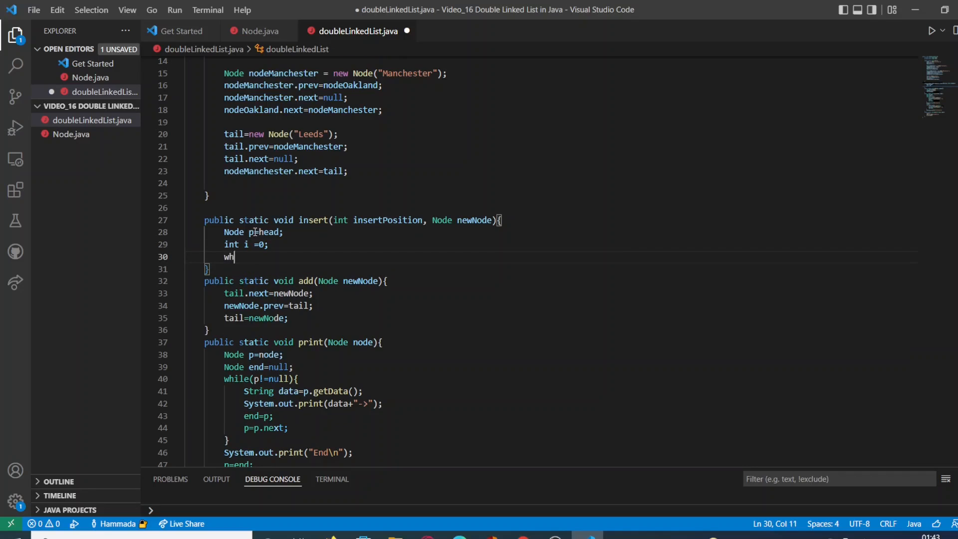
text(ile)
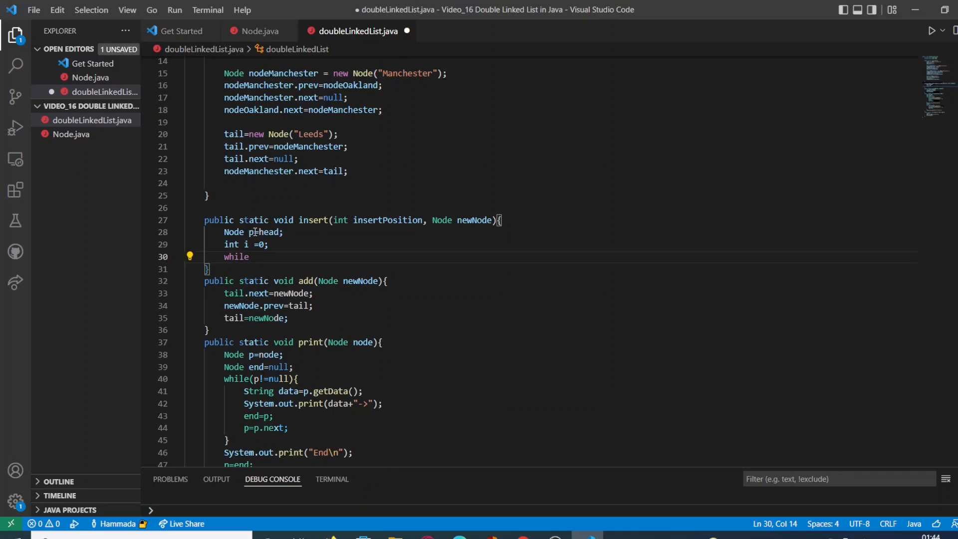
text(())
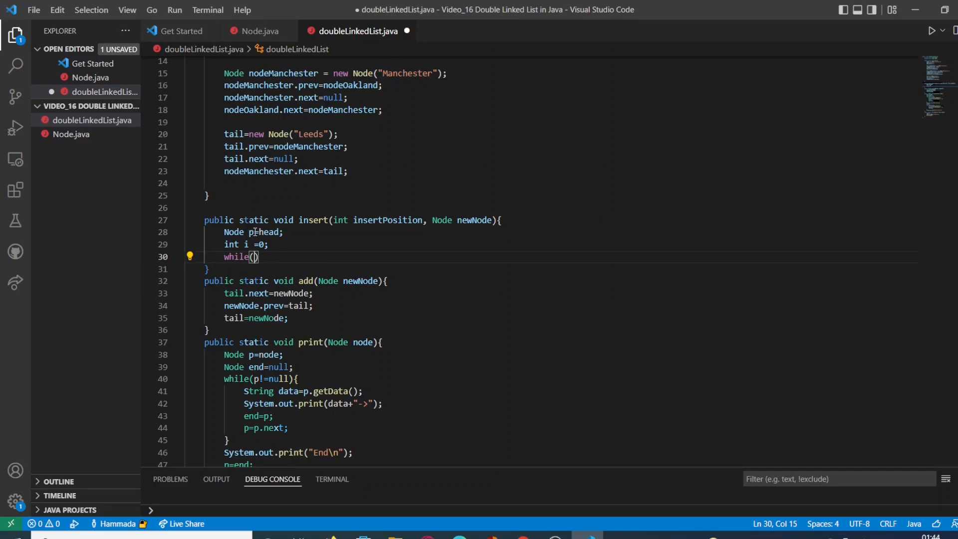
text(p.)
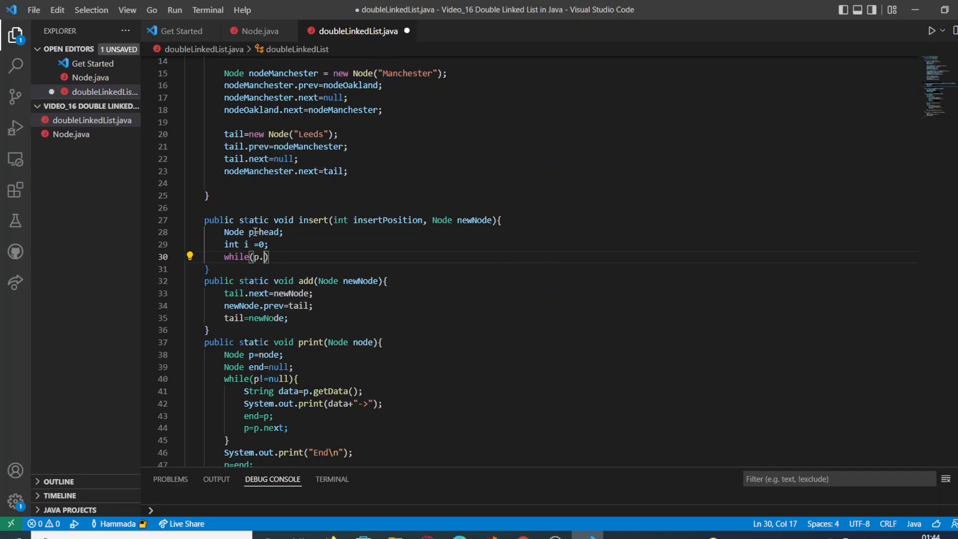
text(next)
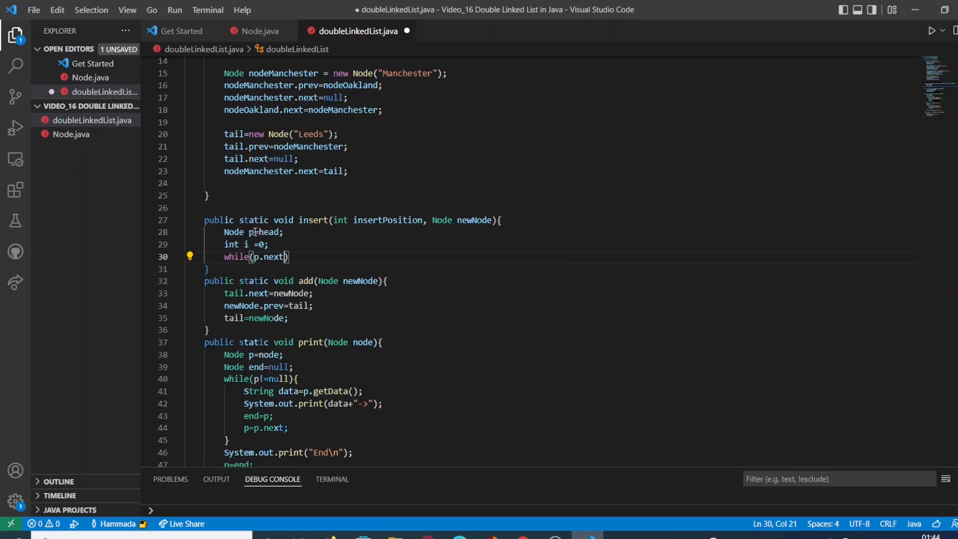
text(!)
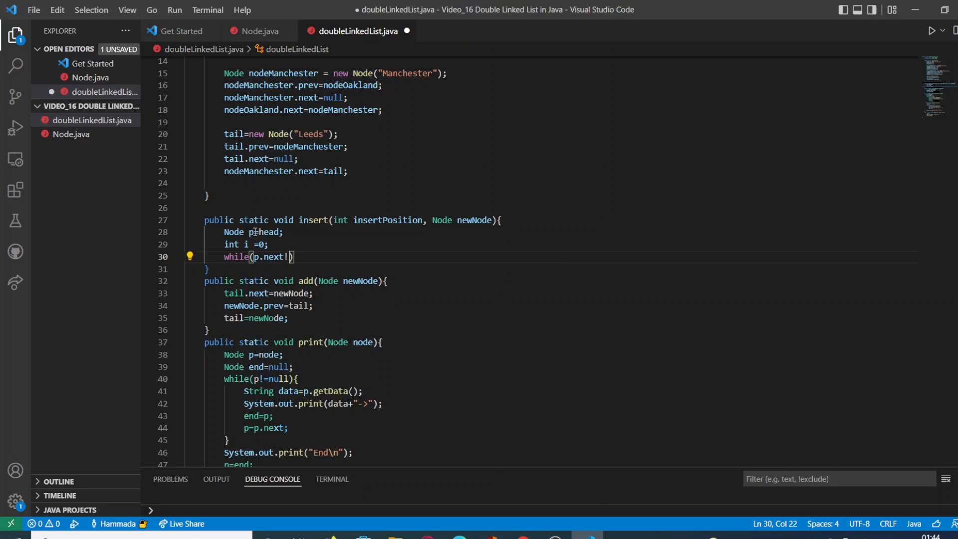
text(=)
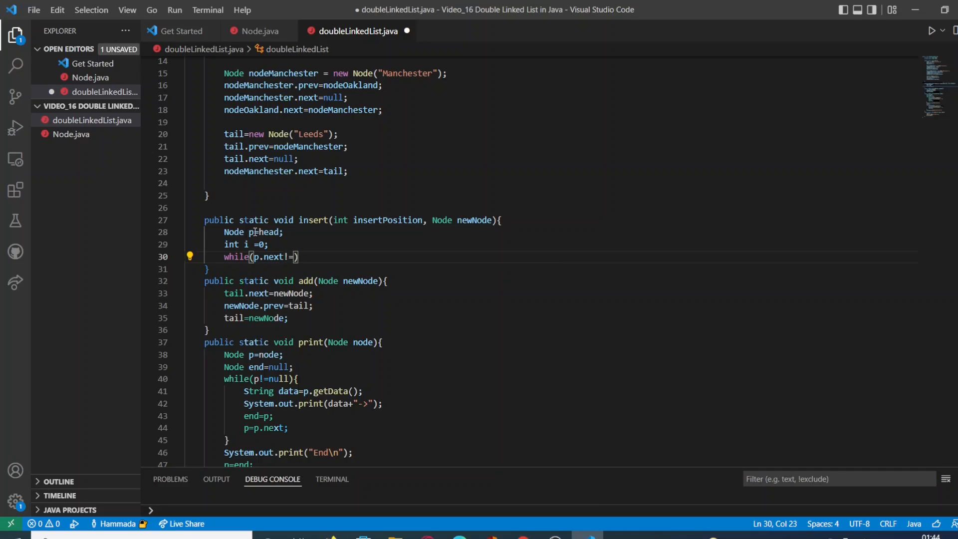
text(null)
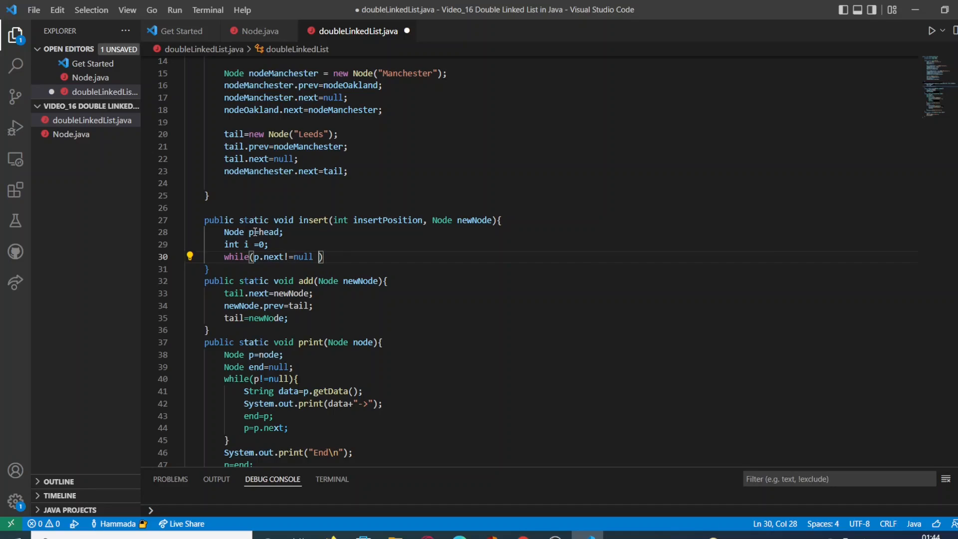
text(&& i<insertPosition)
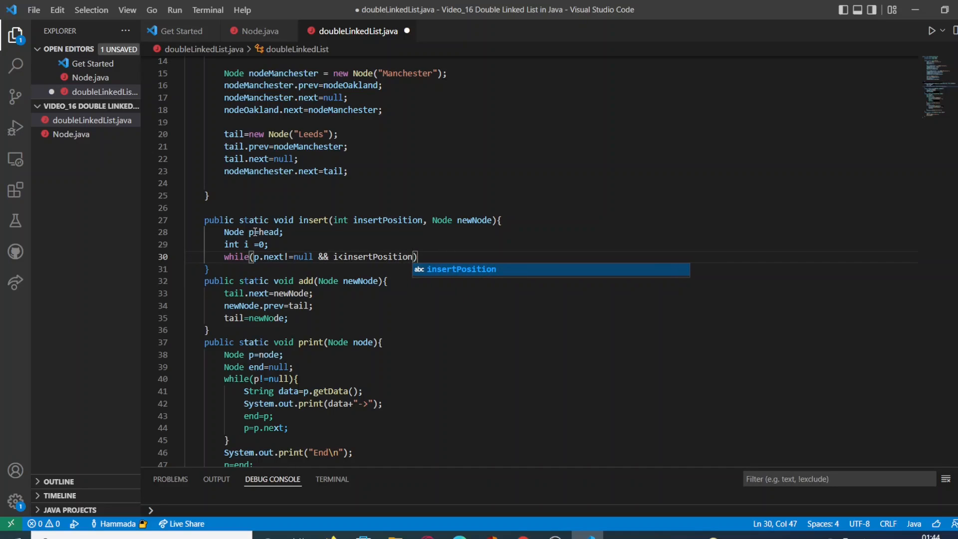
text(-1)
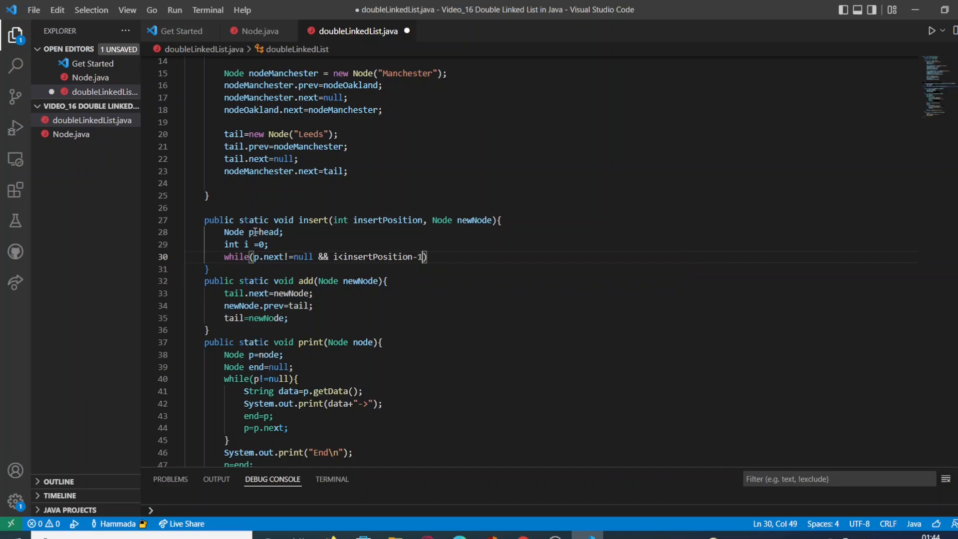
key(right)
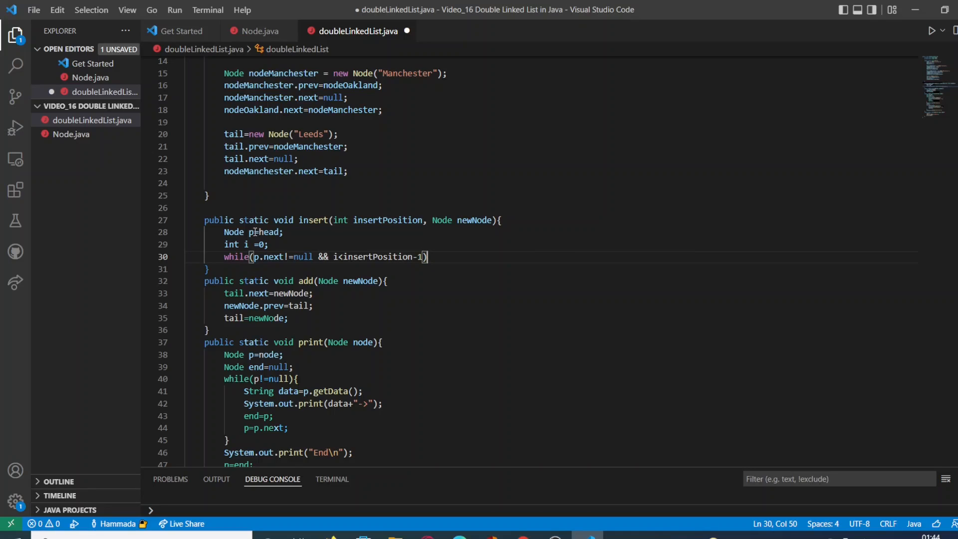
text({)
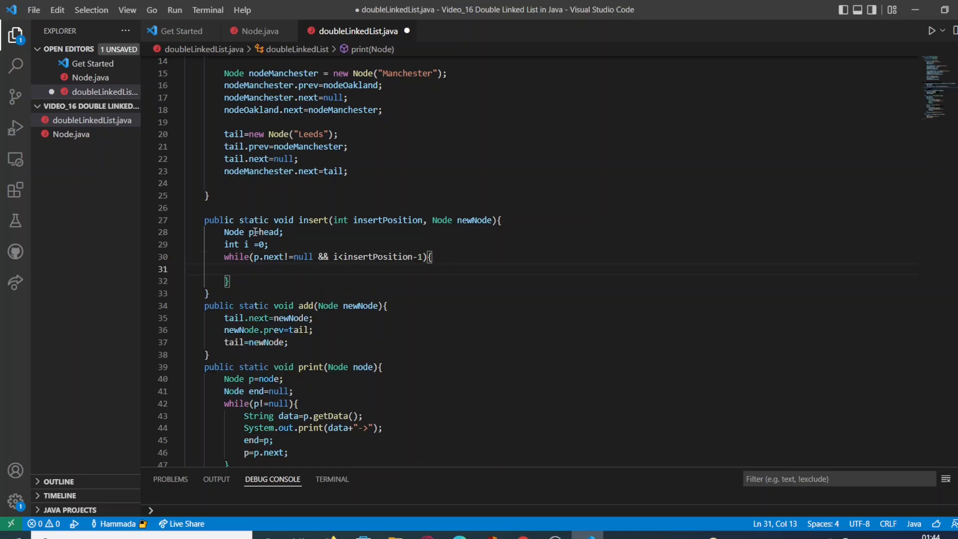
- Inside the loop advance p=p.next; and increment the counter with i++
text(p=p.)
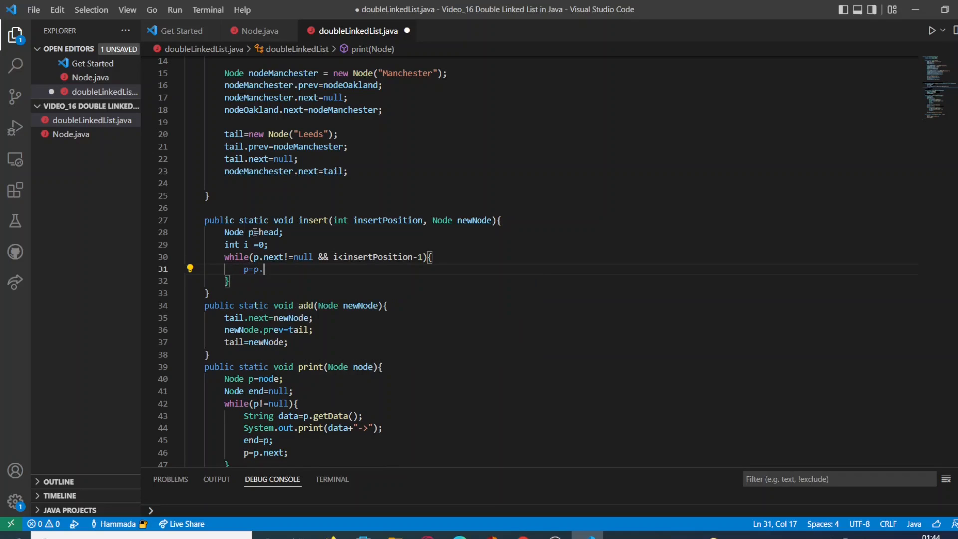
text(next;)
text(i)
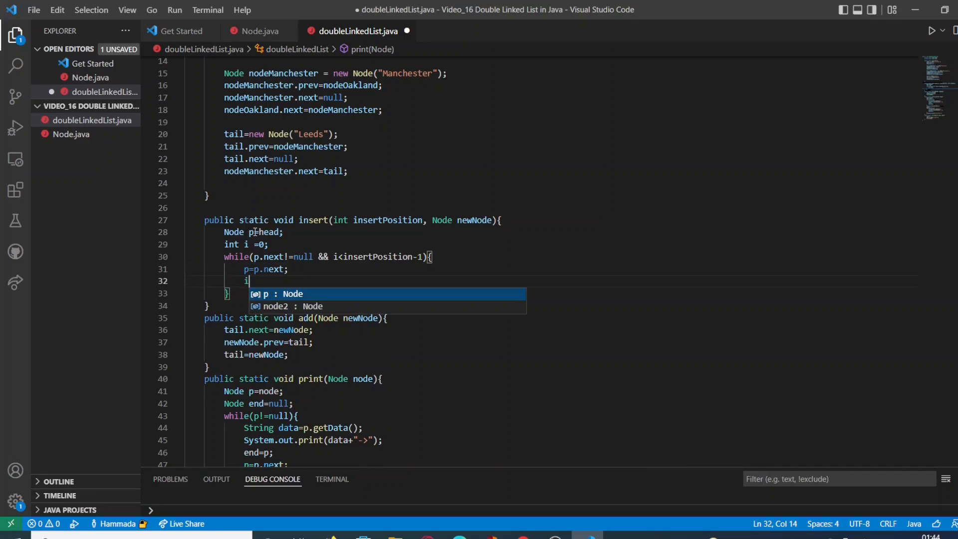
text(++)
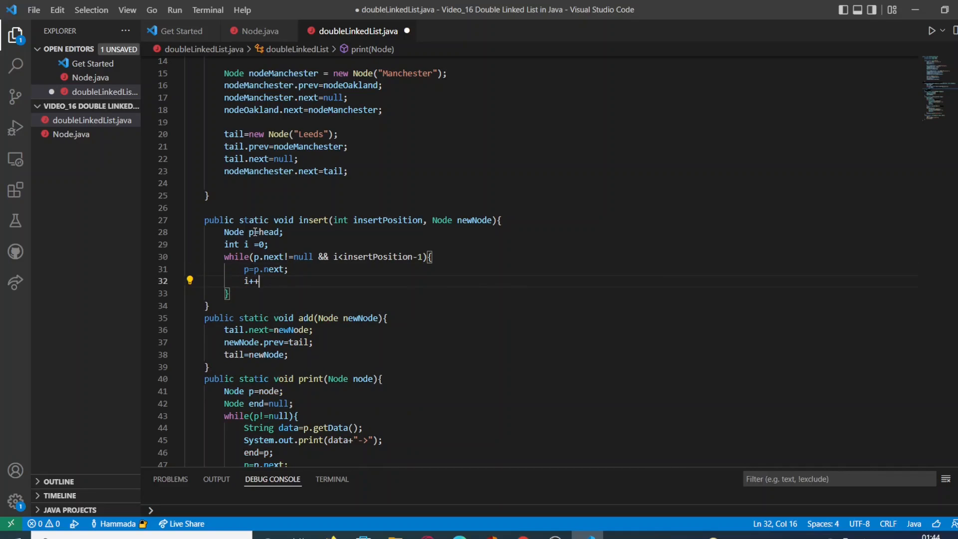
mouse_move(480, 220)
text(n)
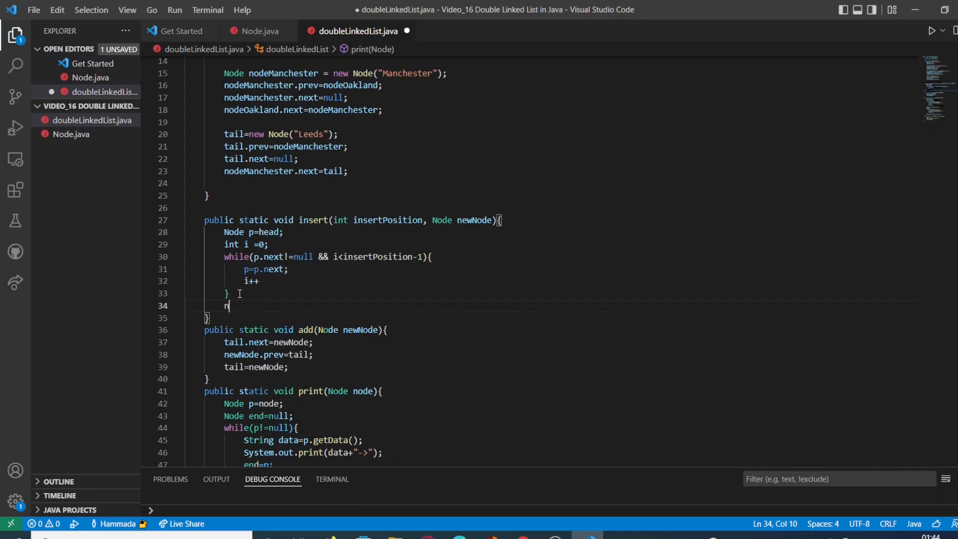
- After the loop, link newNode.next=p.next;
text(ew)
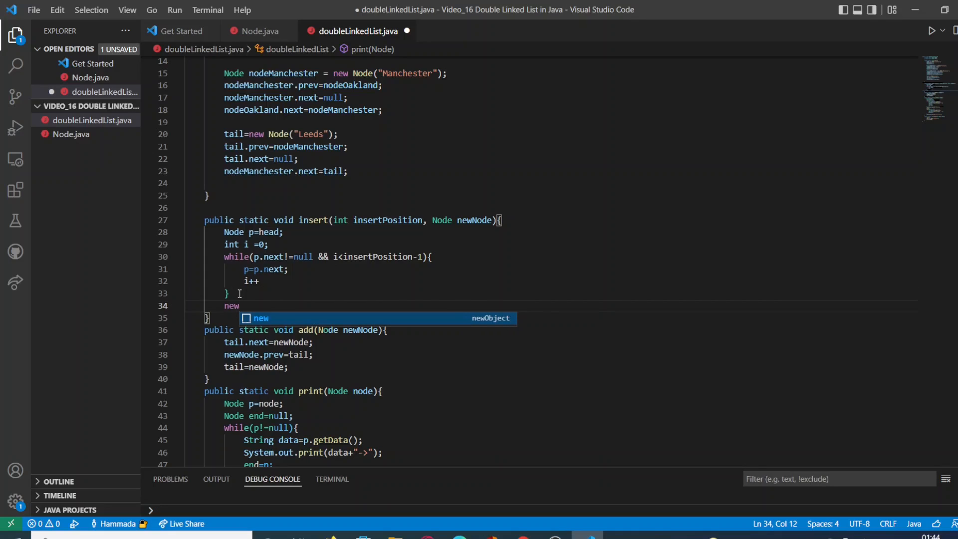
text(Node)
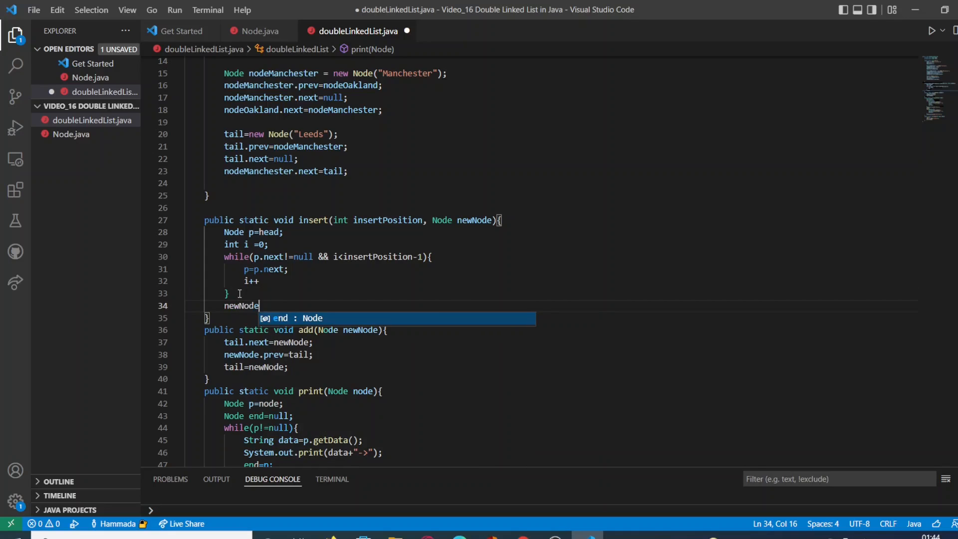
text(.next)
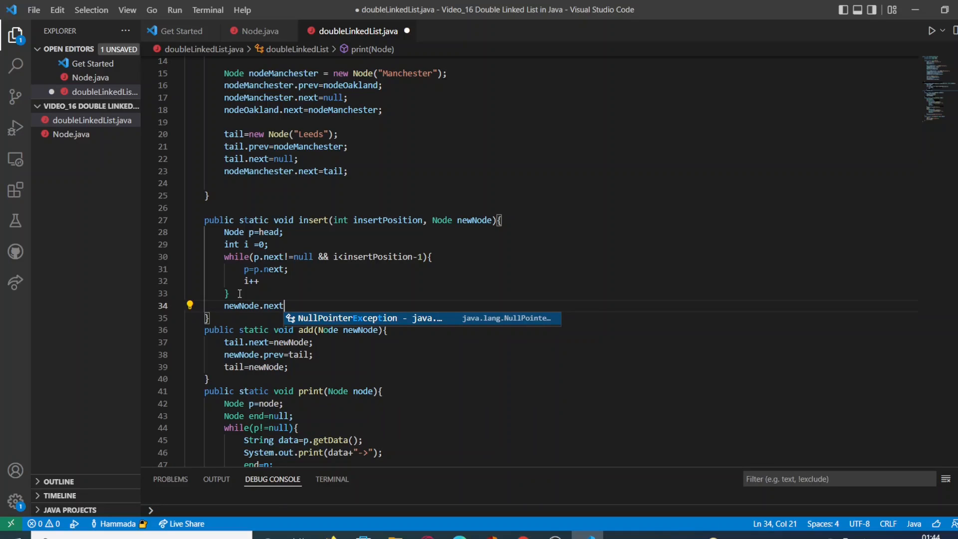
text(=p)
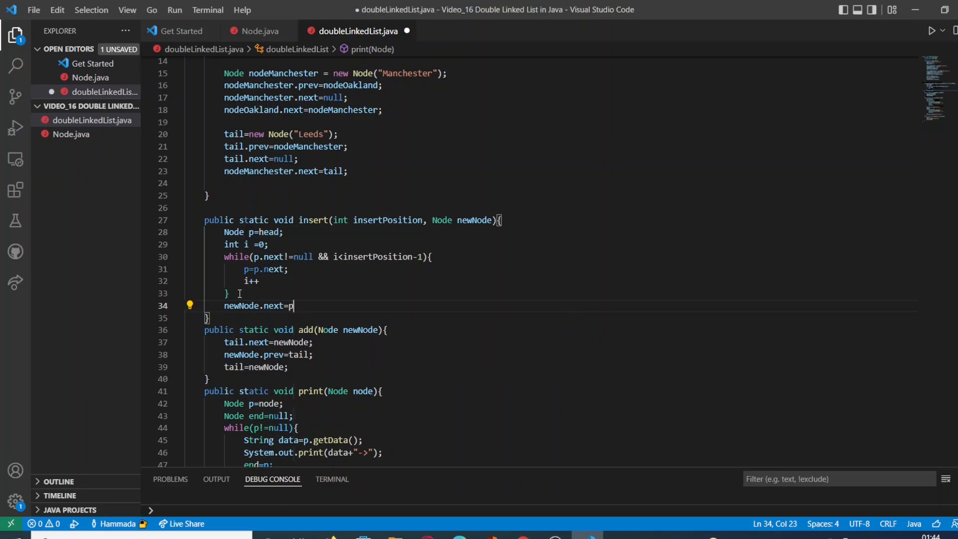
text(.next)
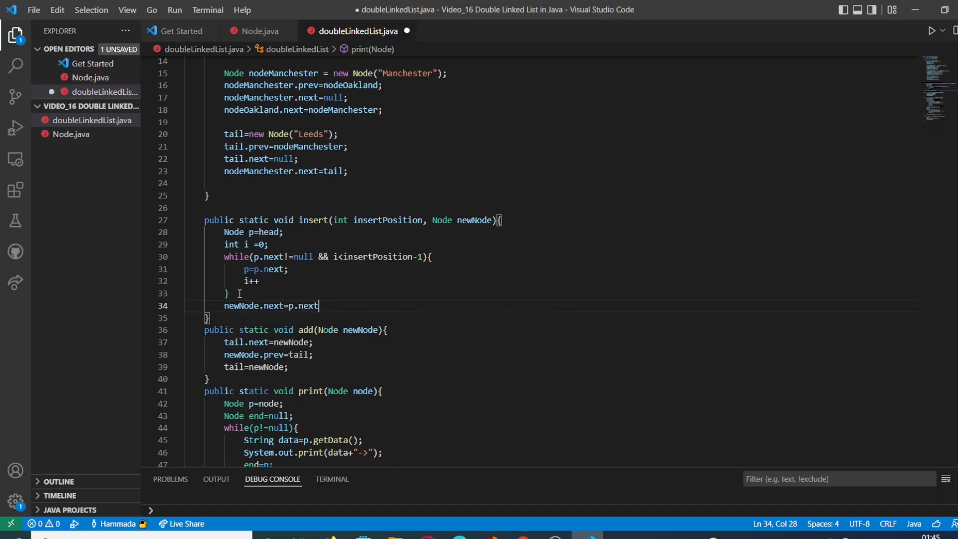
text(;)
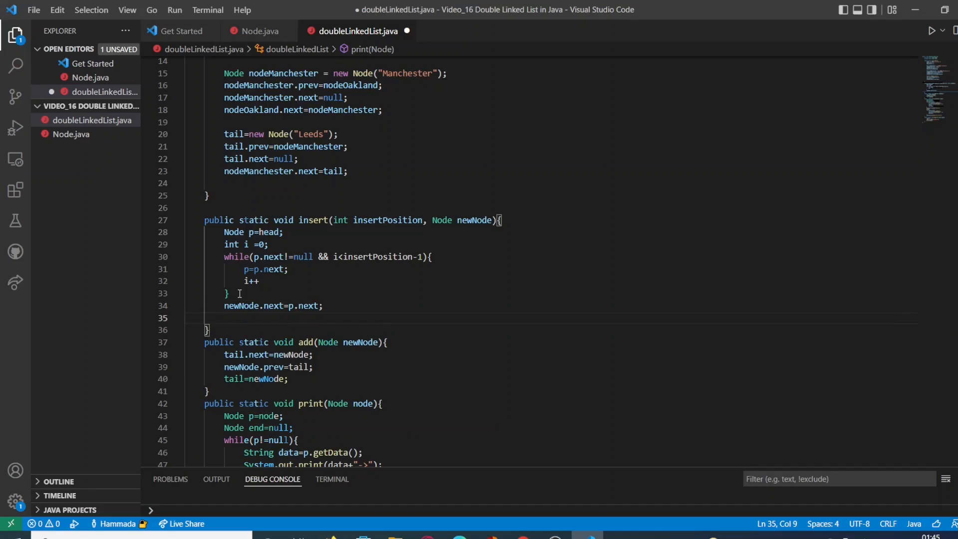
- Set p.next=newNode; on its own line, dropping a mistyped prev assignment
text(ne)
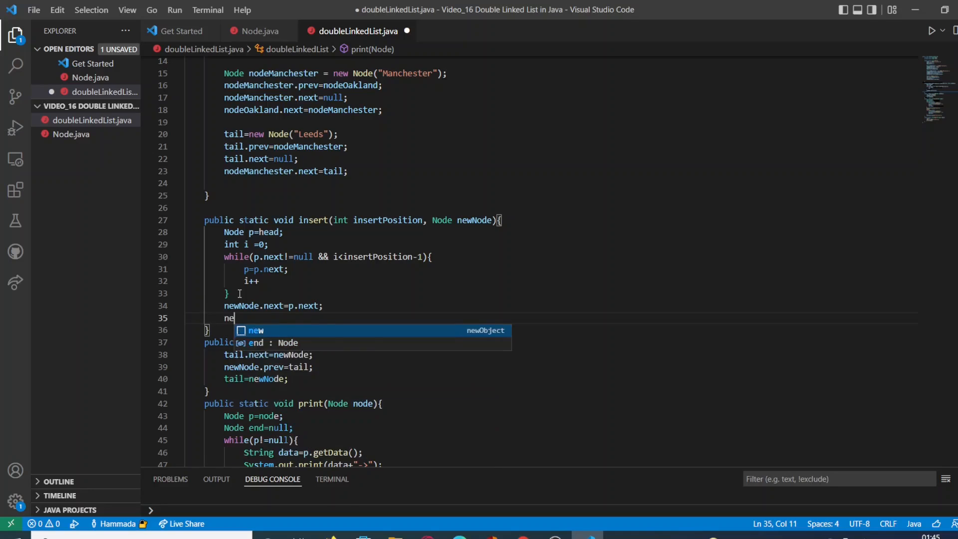
text(w)
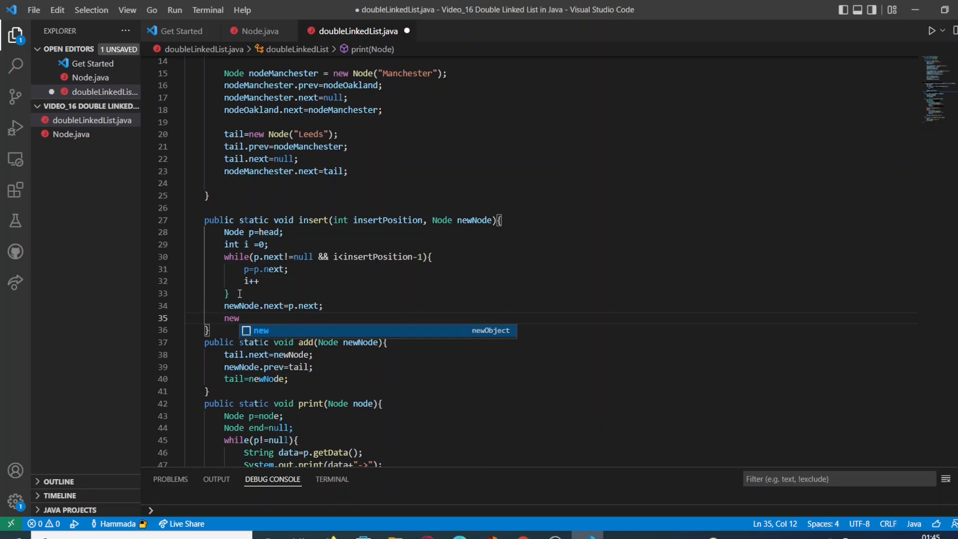
key(Backspace)
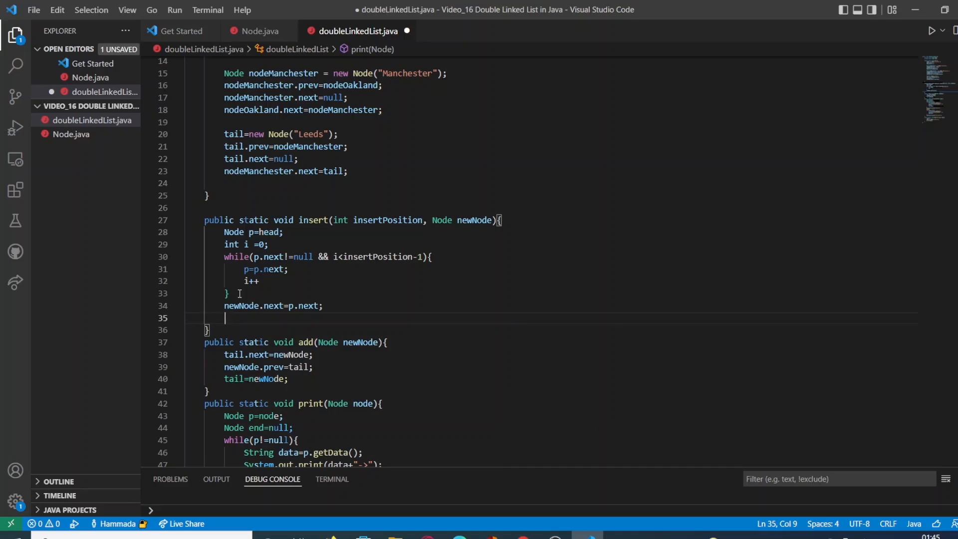
text(p.)
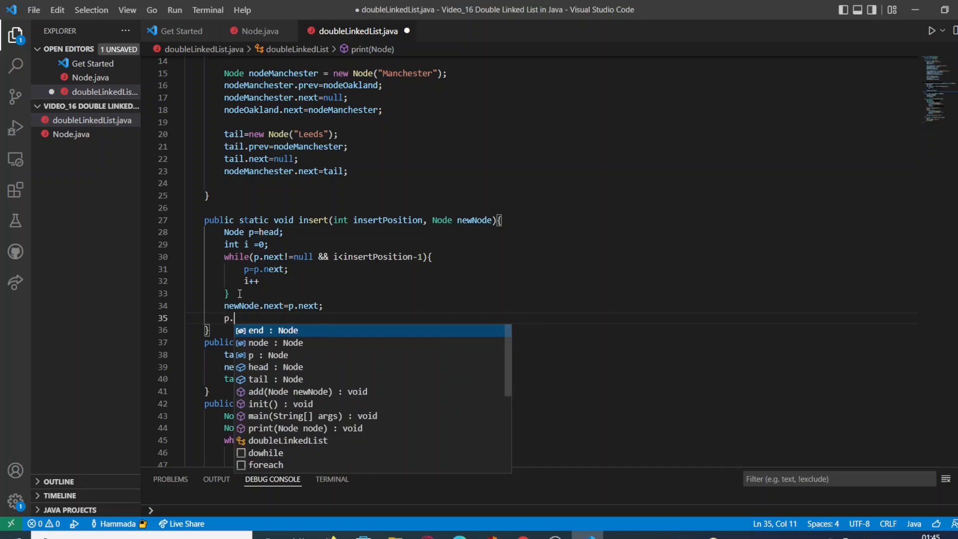
text(next)
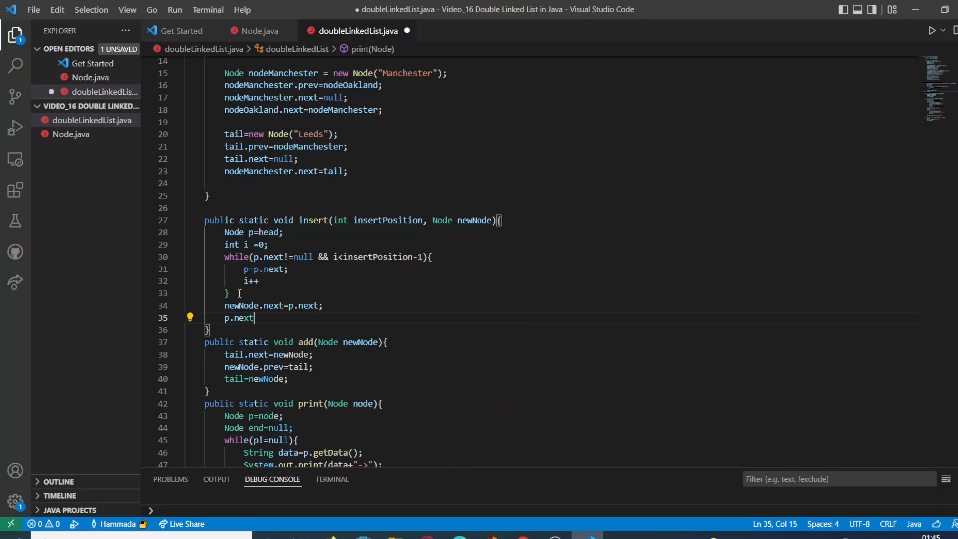
text(=)
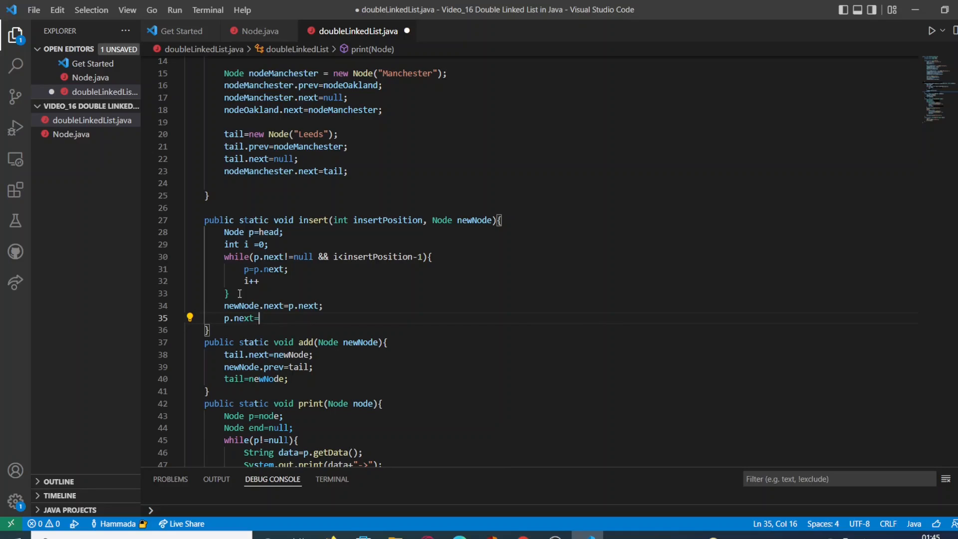
text(new)
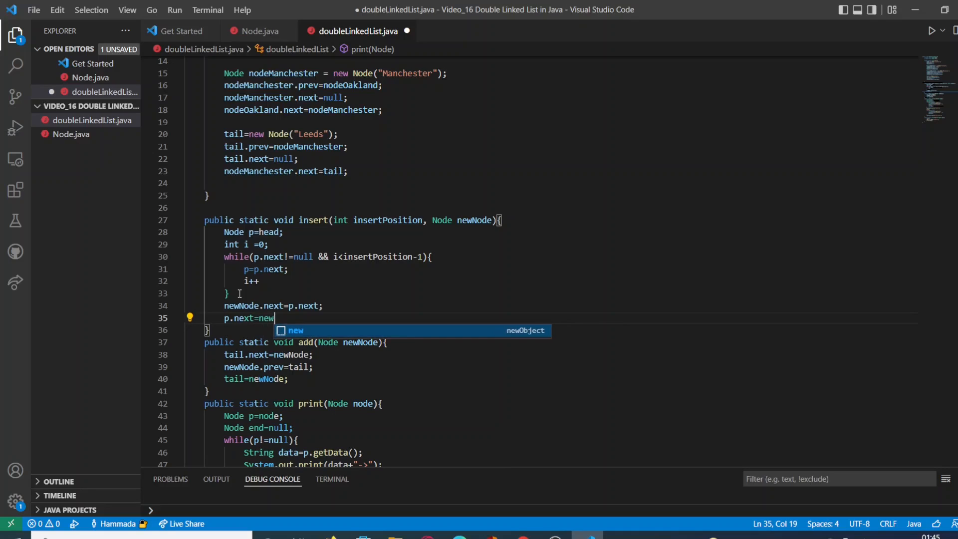
text(Nod)
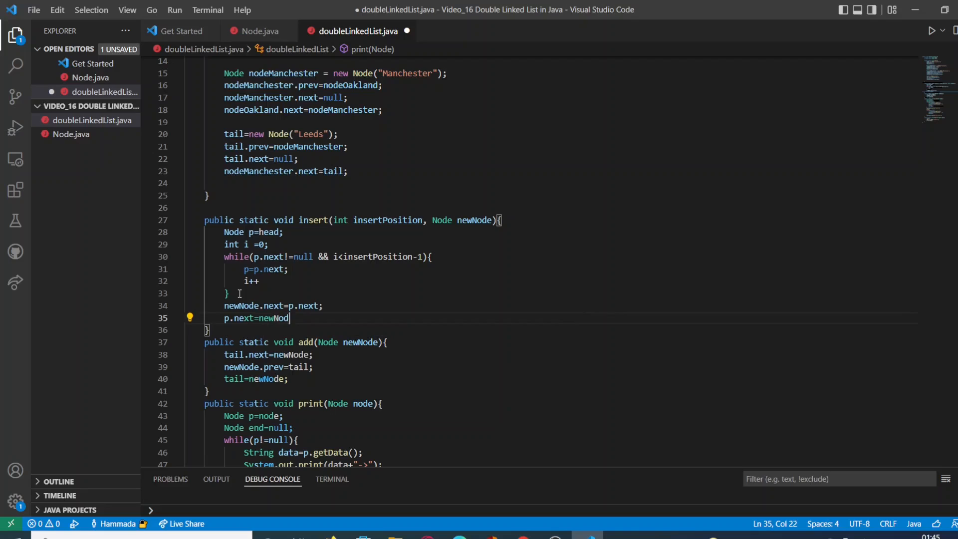
text(e)
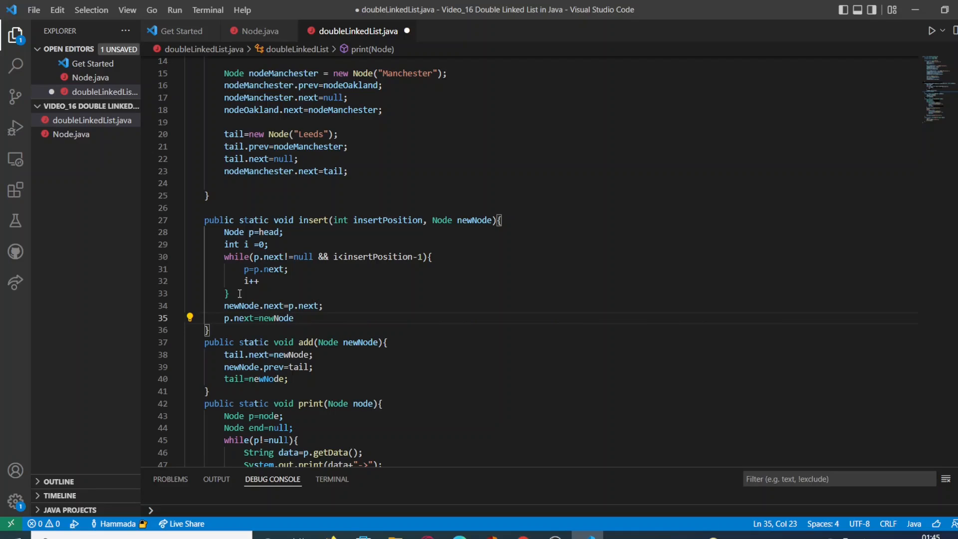
text(.pre)
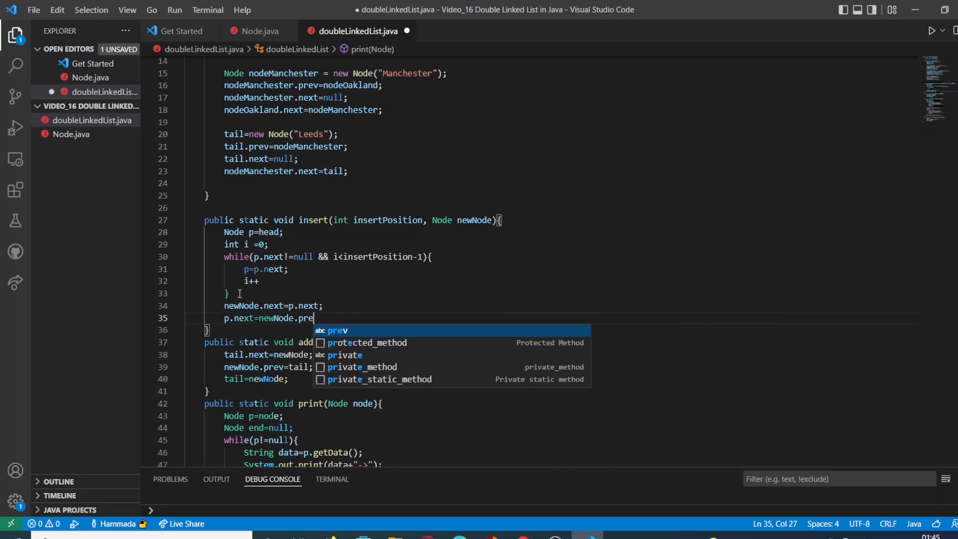
text(v)
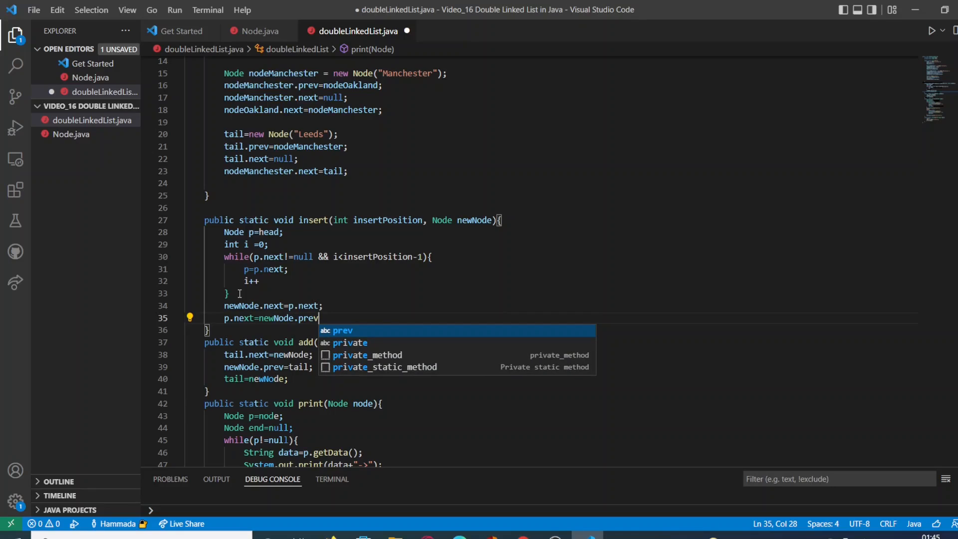
text(=p;)
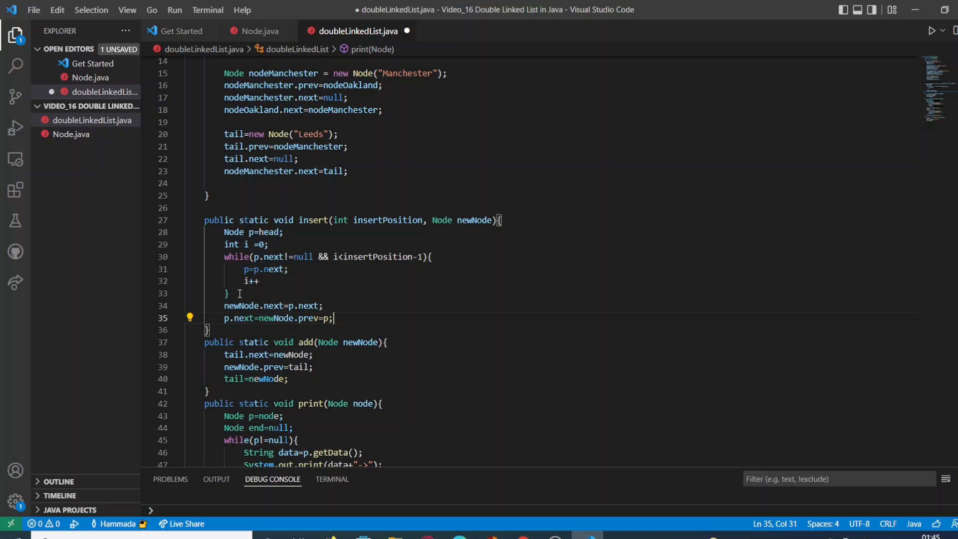
key(BackSpace)
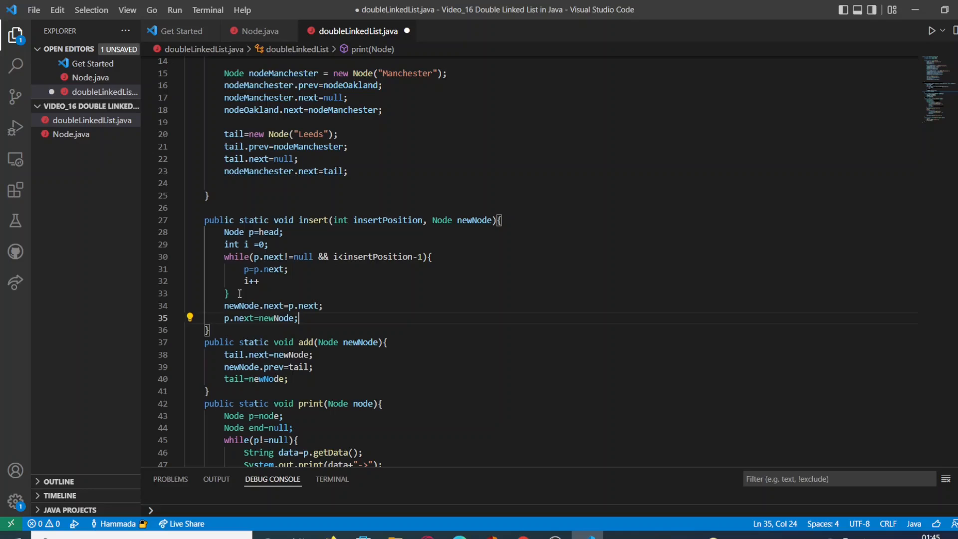
key(enter)
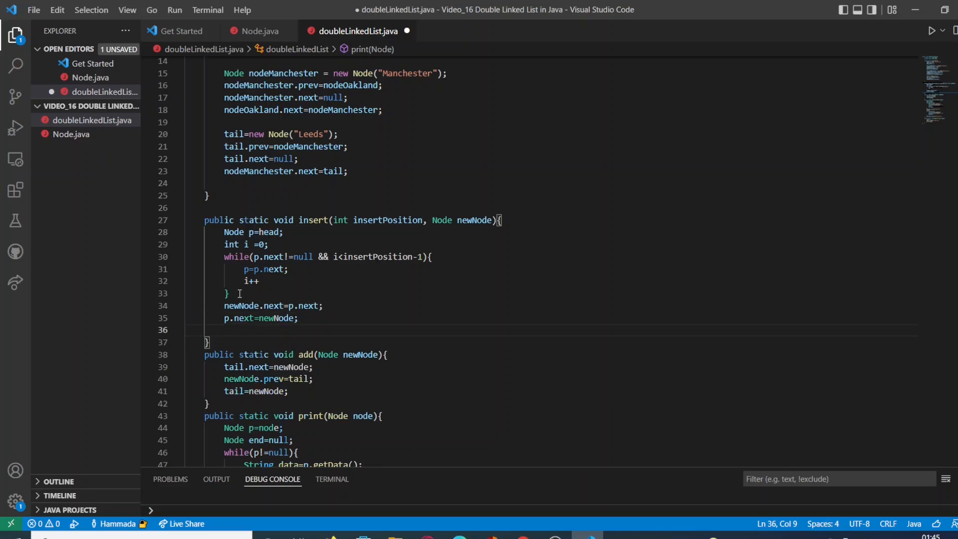
- Set the new node's back link with newNode.prev=p
text(newNo)
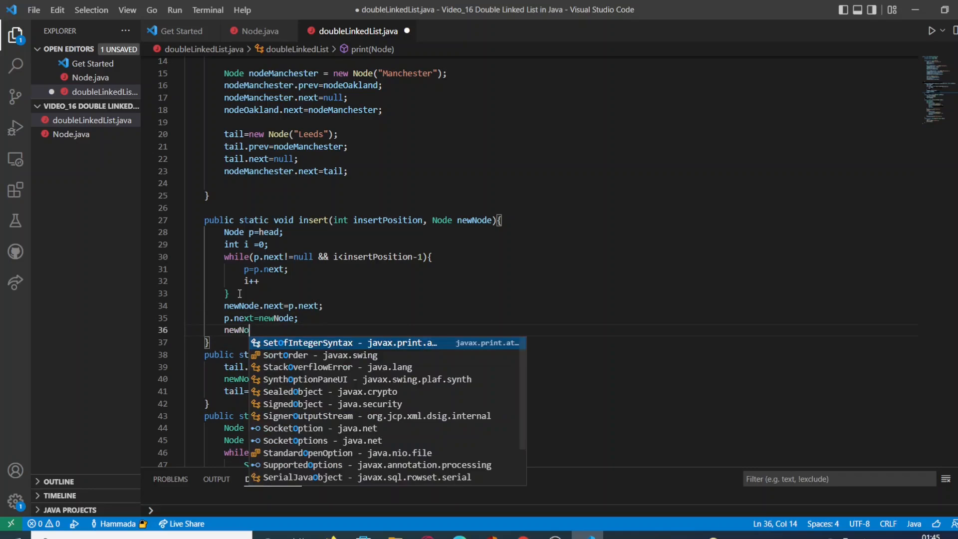
text(de)
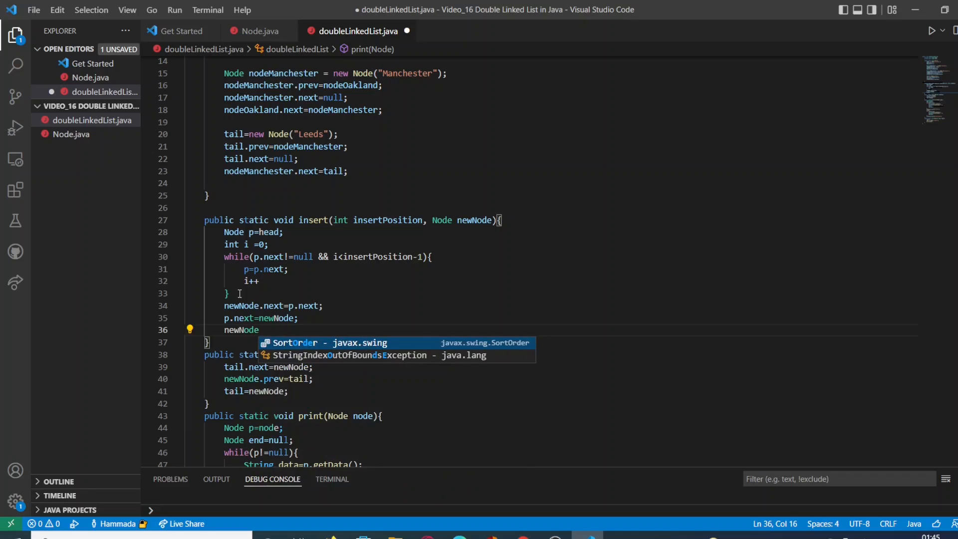
text(.pre)
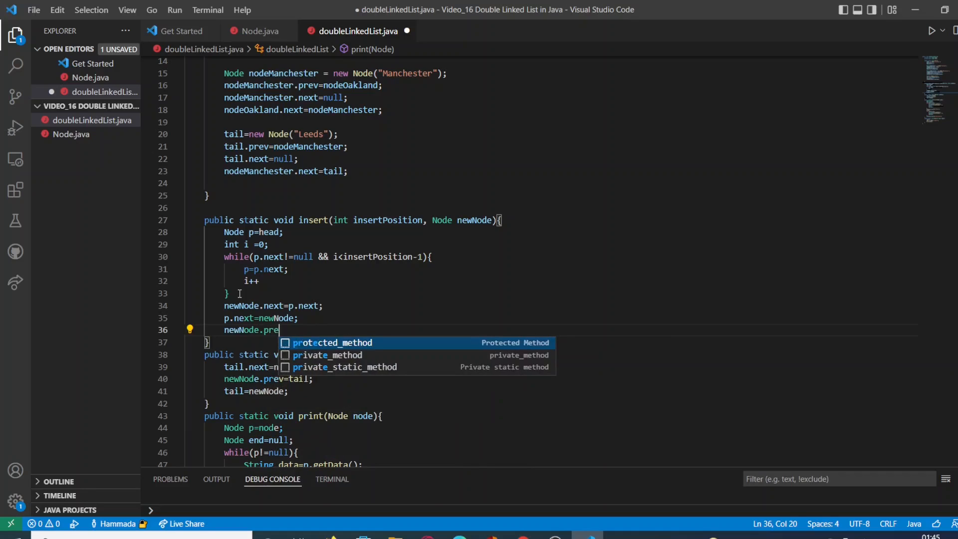
text(v)
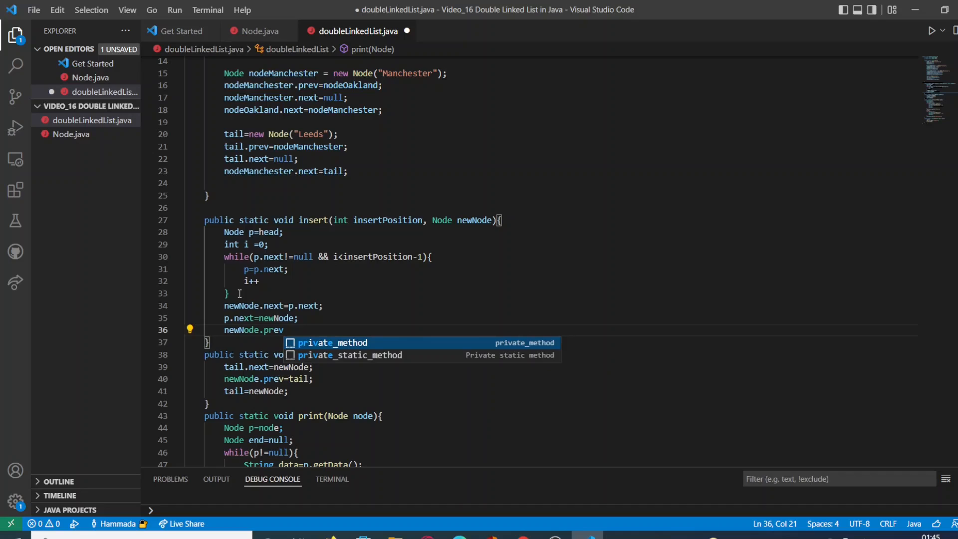
text(=p;)
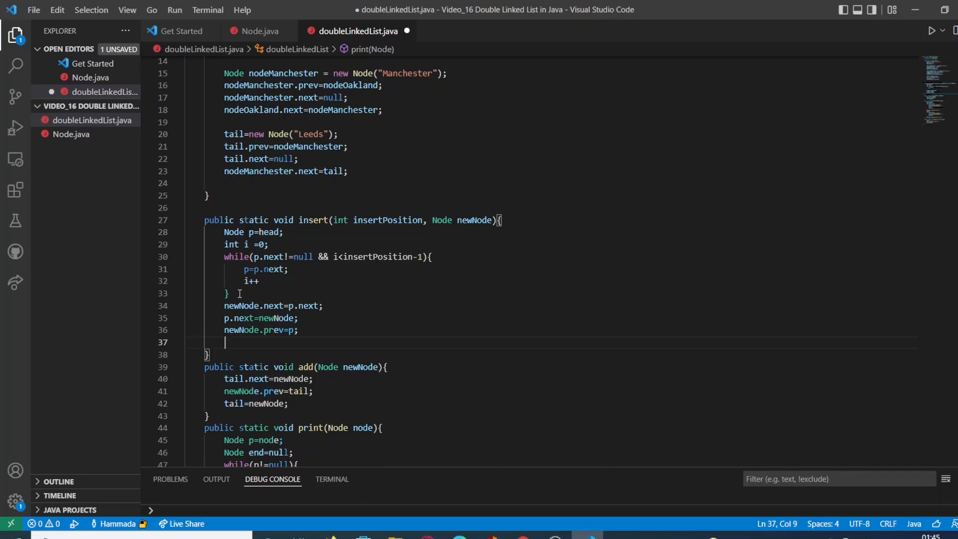
- Link the following node back with newNode.next.prev=newNode;
text(newN)
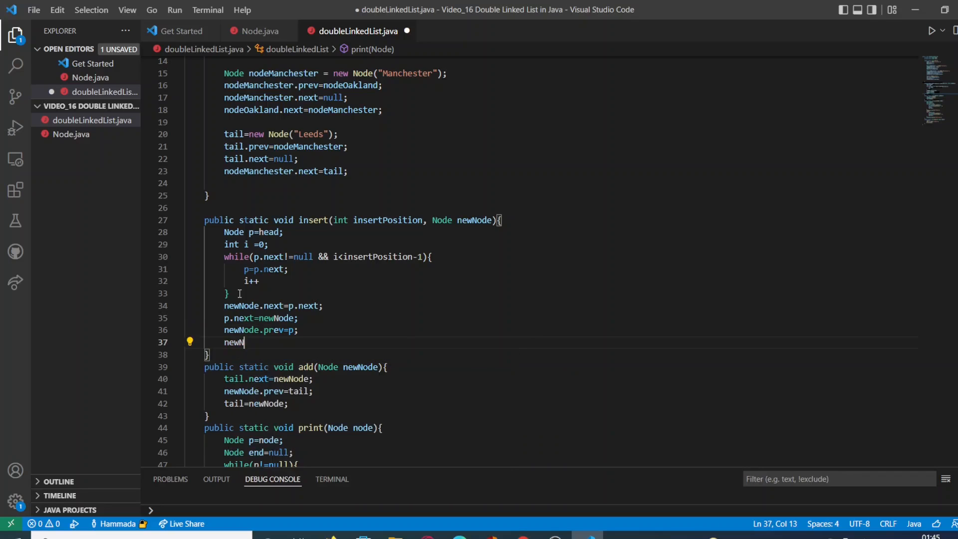
text(ode)
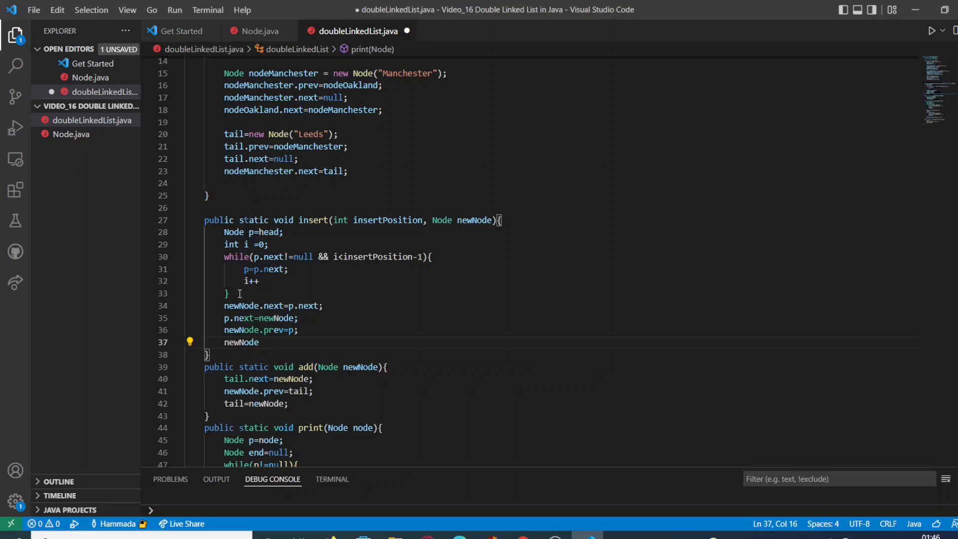
text(.n)
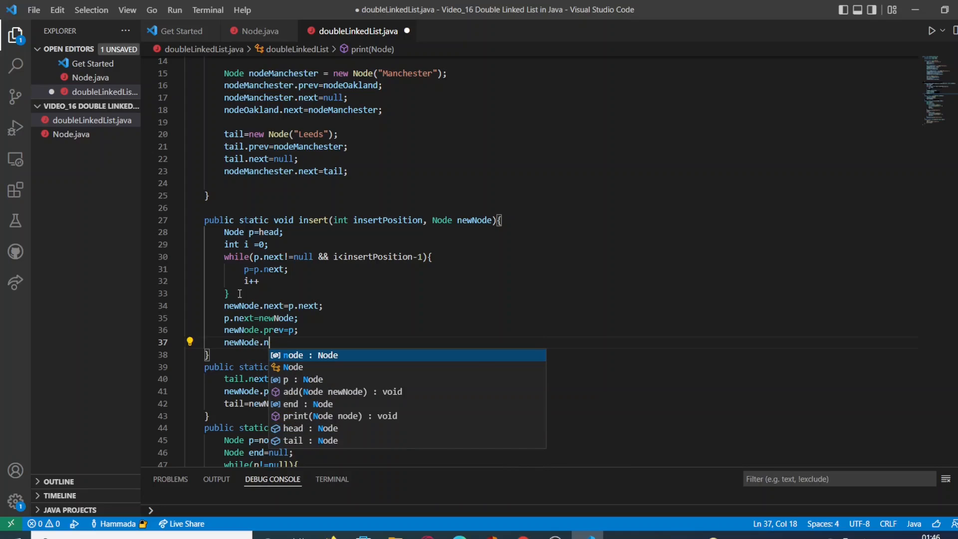
text(ext)
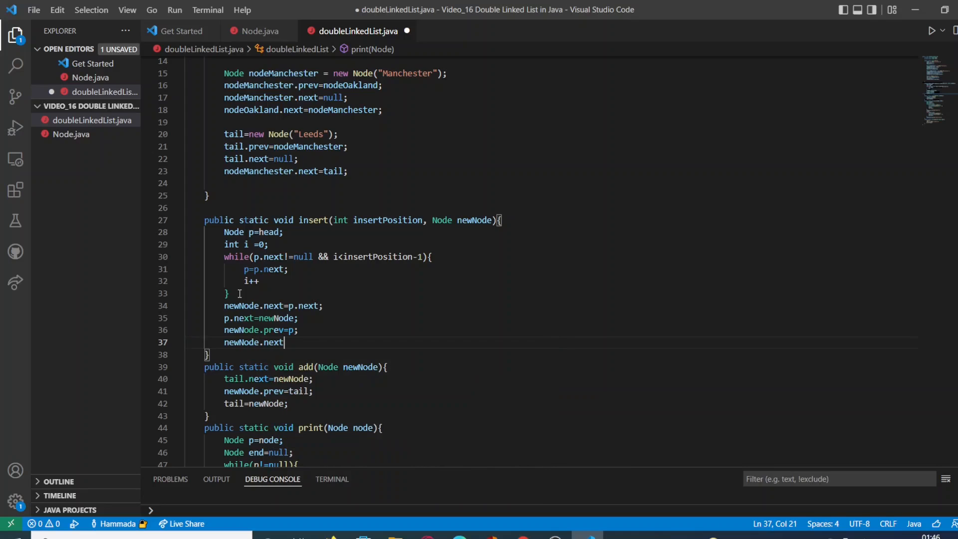
text(.)
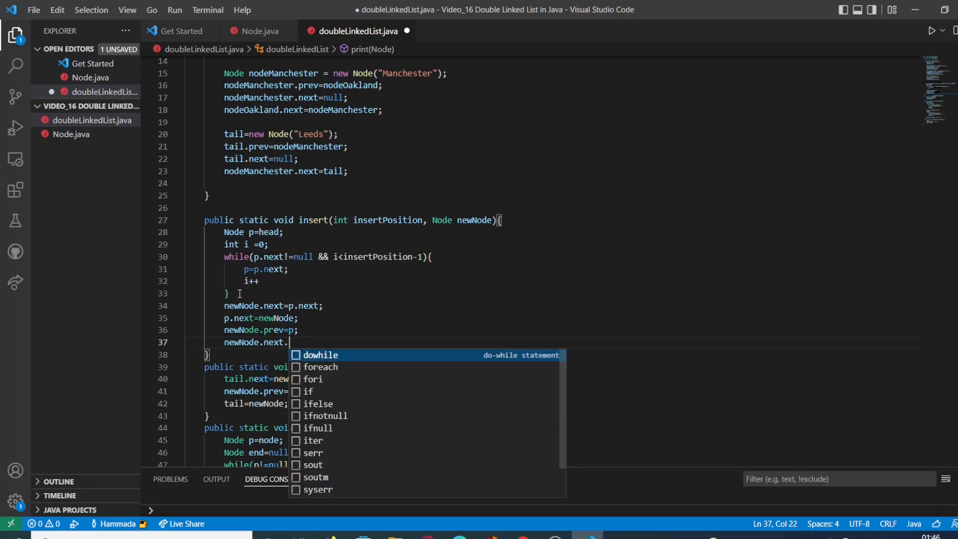
text(prev)
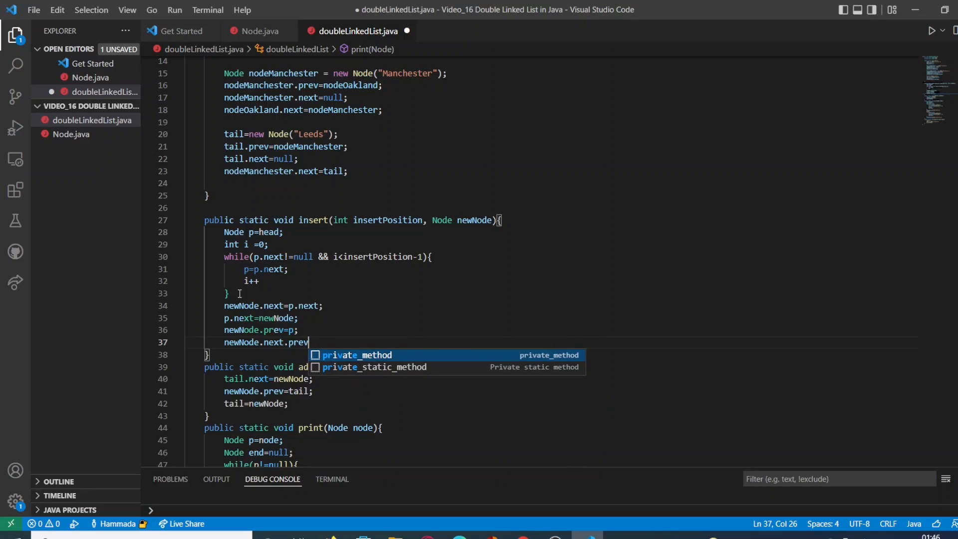
text(=new)
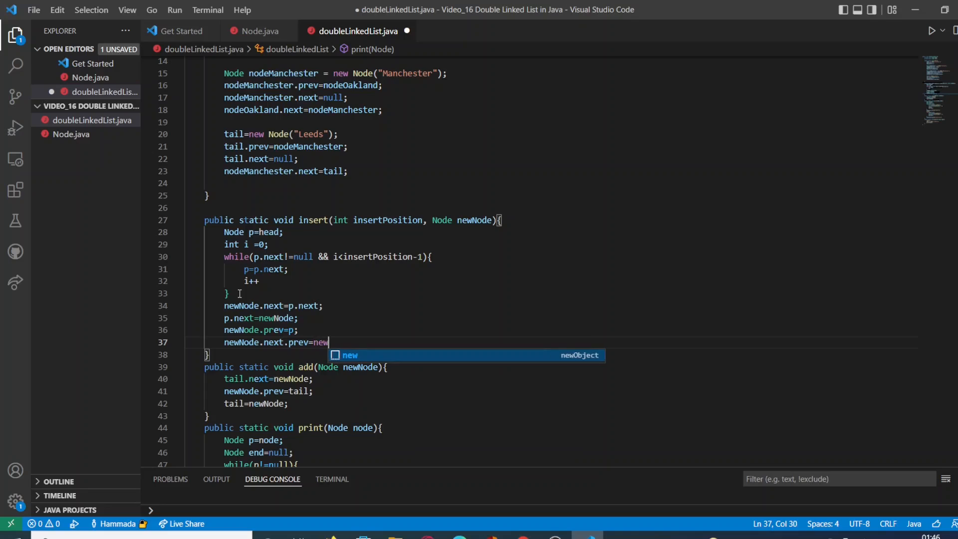
text(Node;)
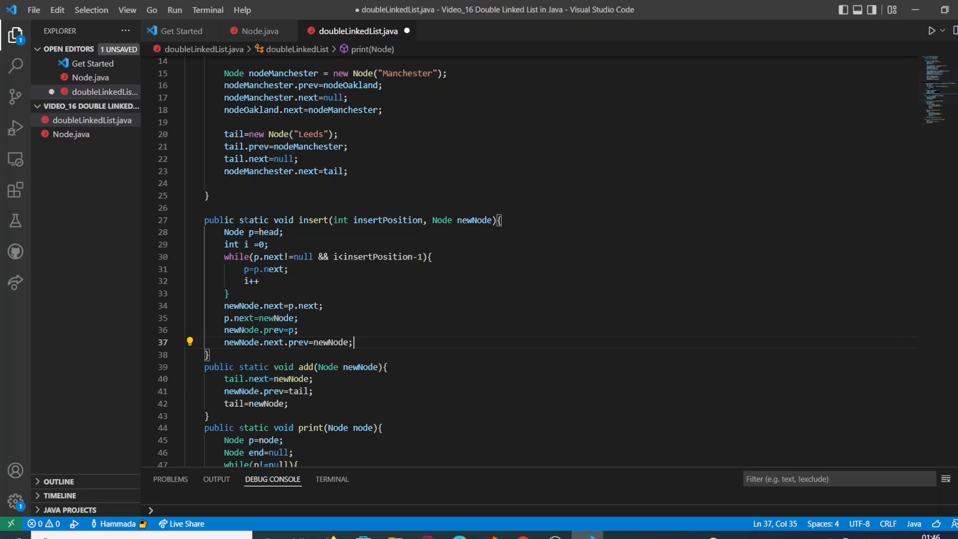
scroll(down, 3)
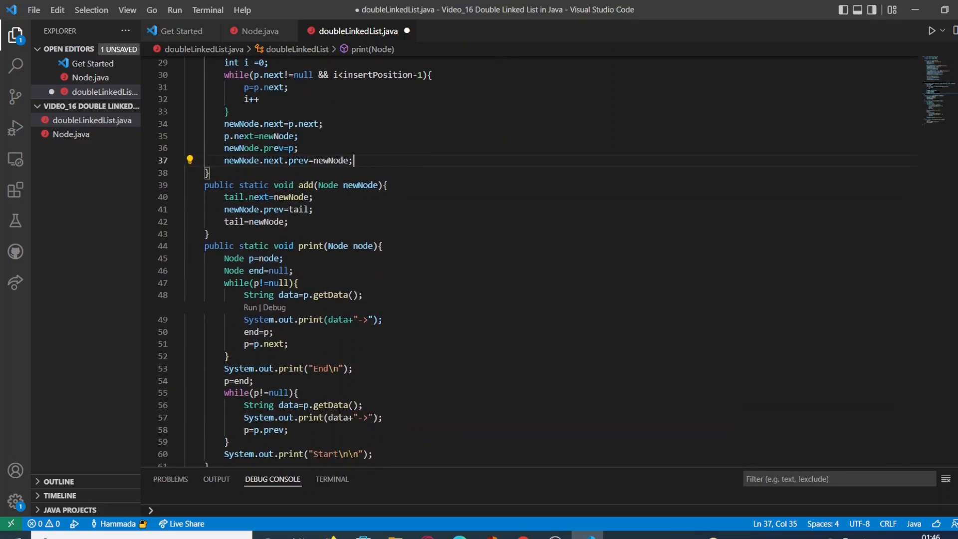
scroll(down, 3)
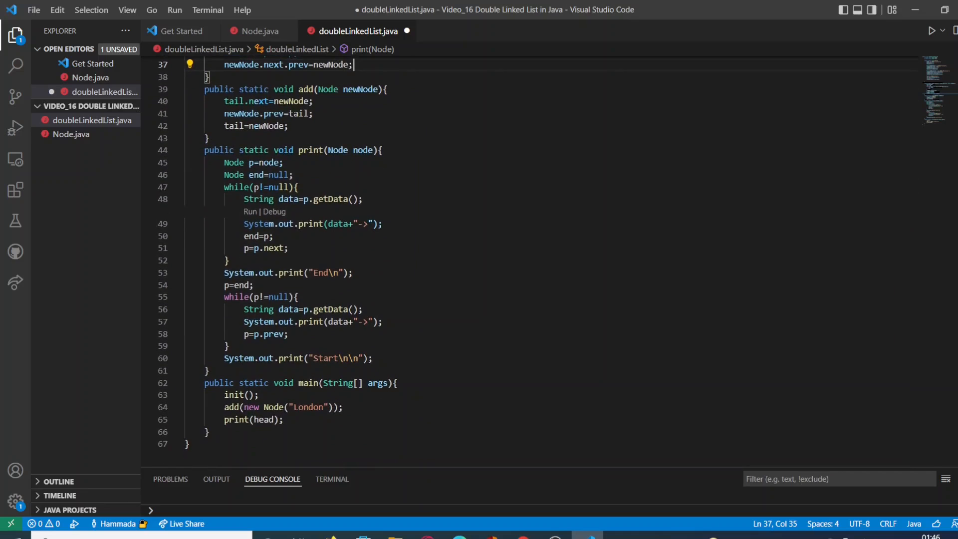
scroll(down, 3)
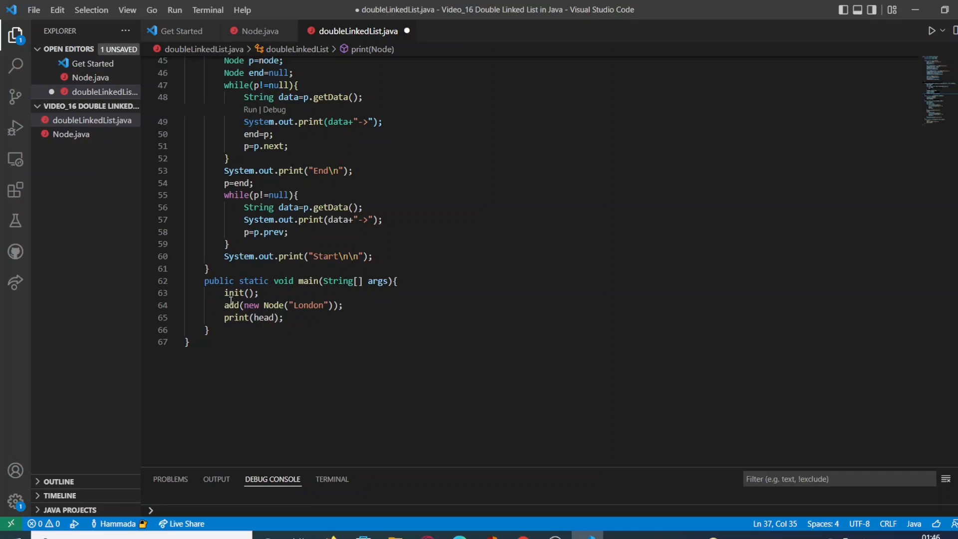
click(226, 306)
text(//)
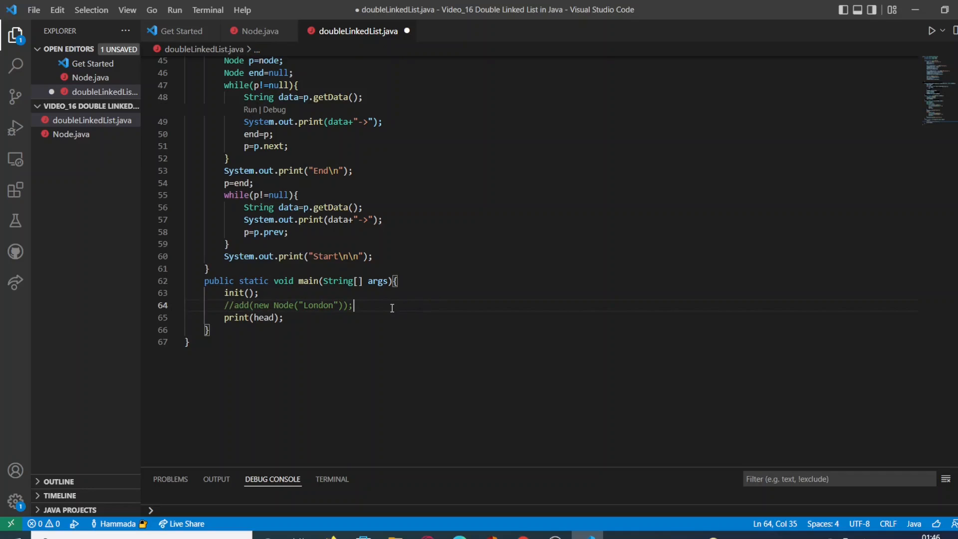
- Call insert(2,new Node("London")); in main in place of the commented add call
text(inser)
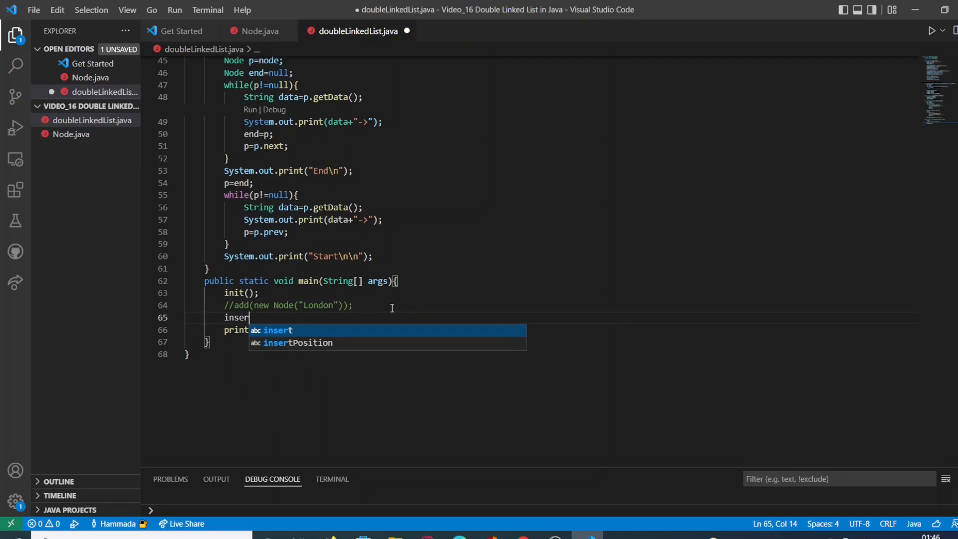
text(t()
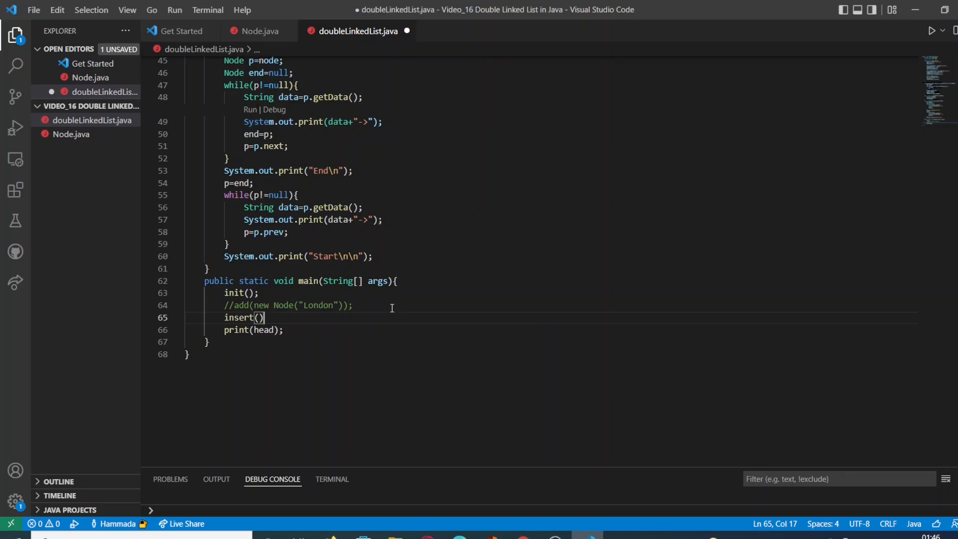
text(2)
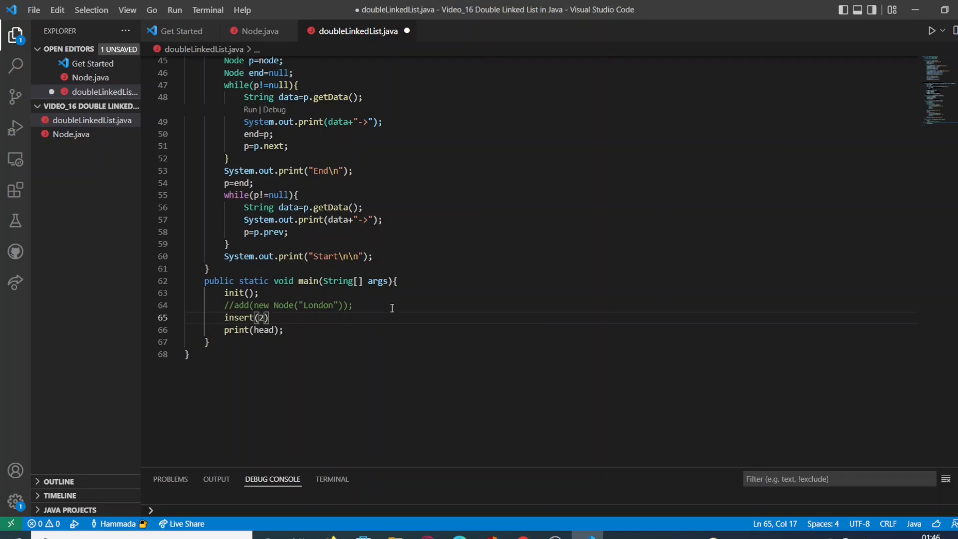
text(,)
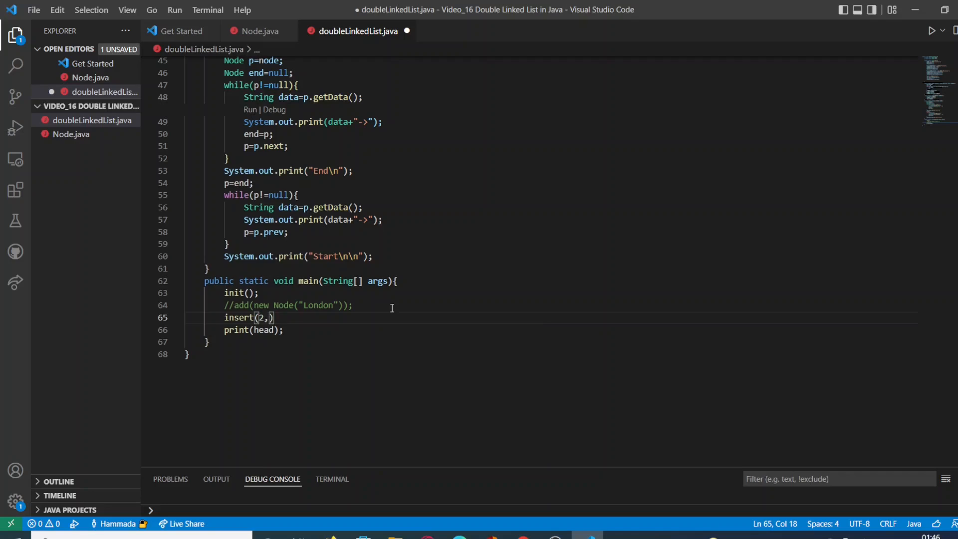
text(new Node()
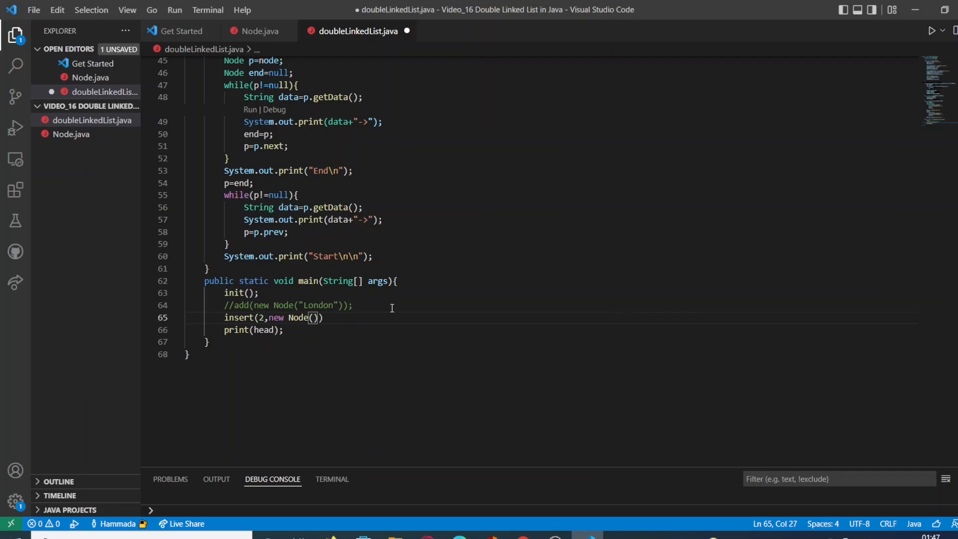
text("Lon)
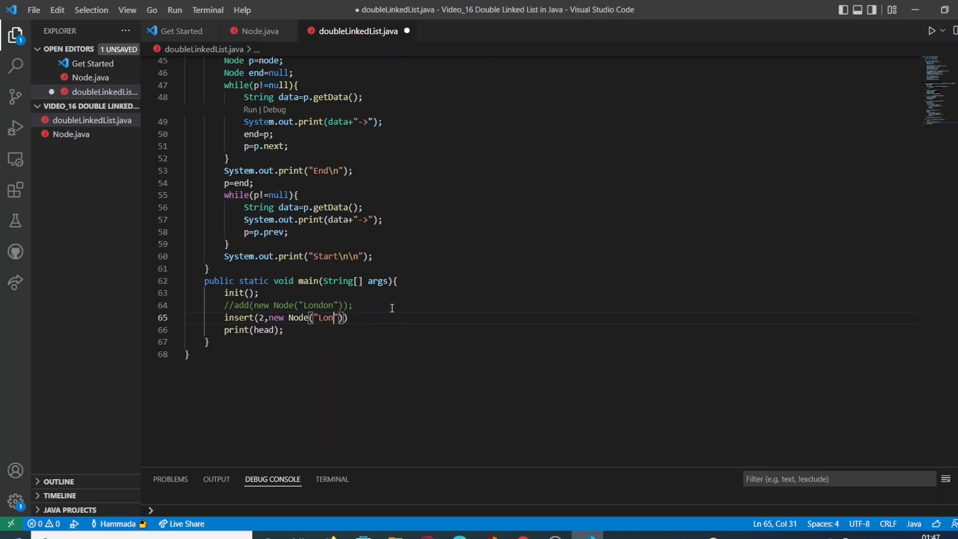
text(don)
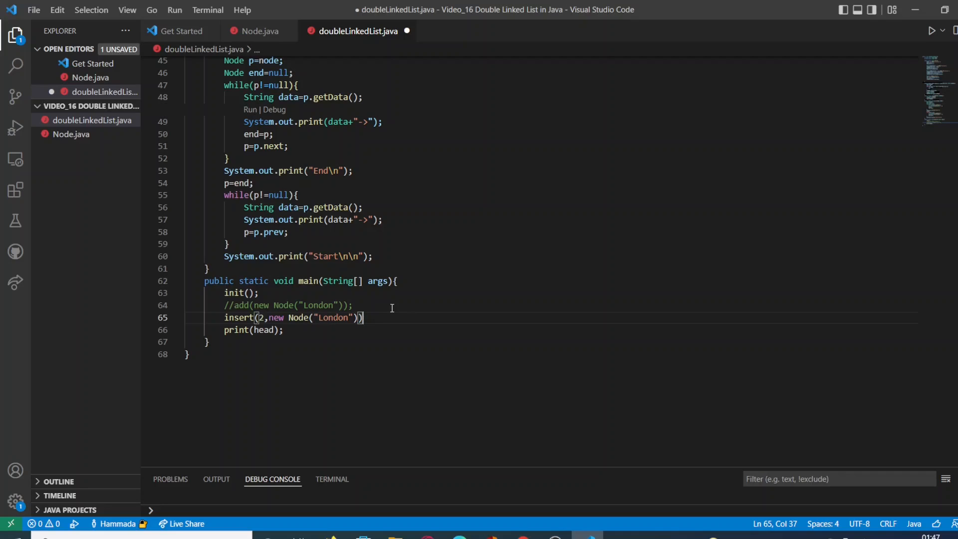
text(;)
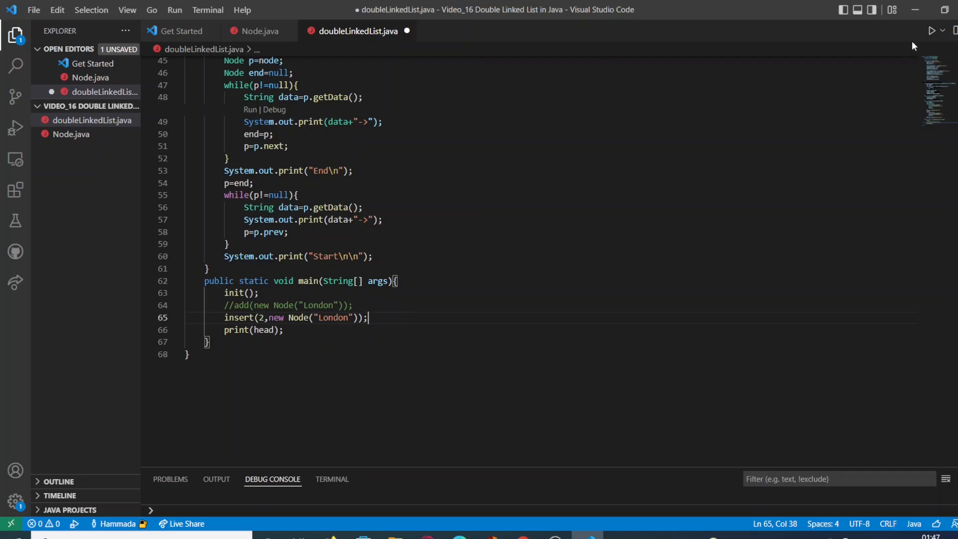
- Save doubleLinkedList.java and terminate the loop's i++ with a semicolon
click(942, 30)
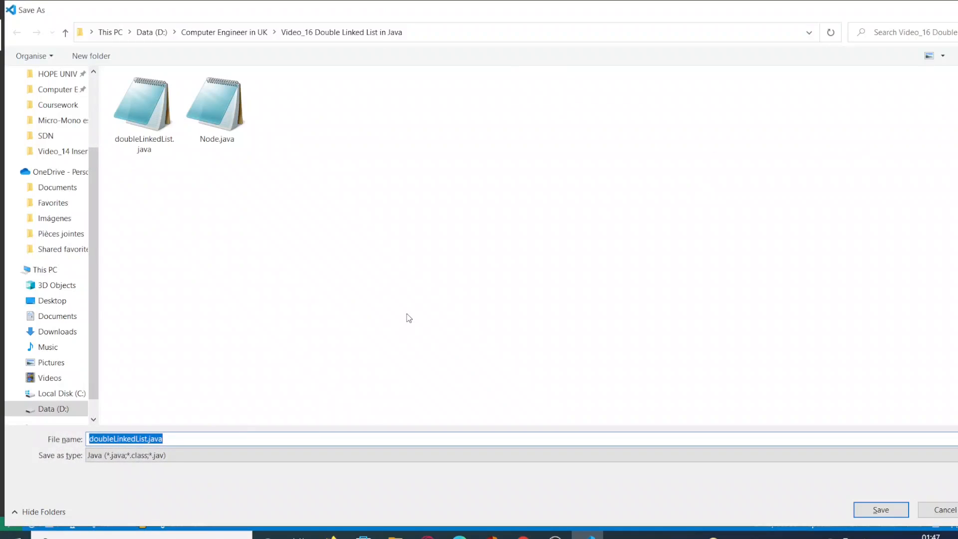
mouse_move(416, 318)
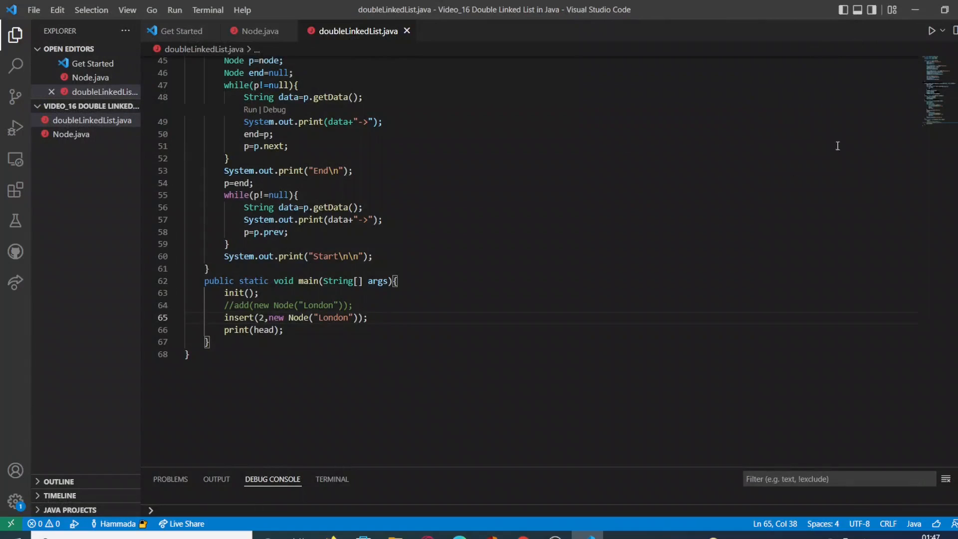
click(944, 30)
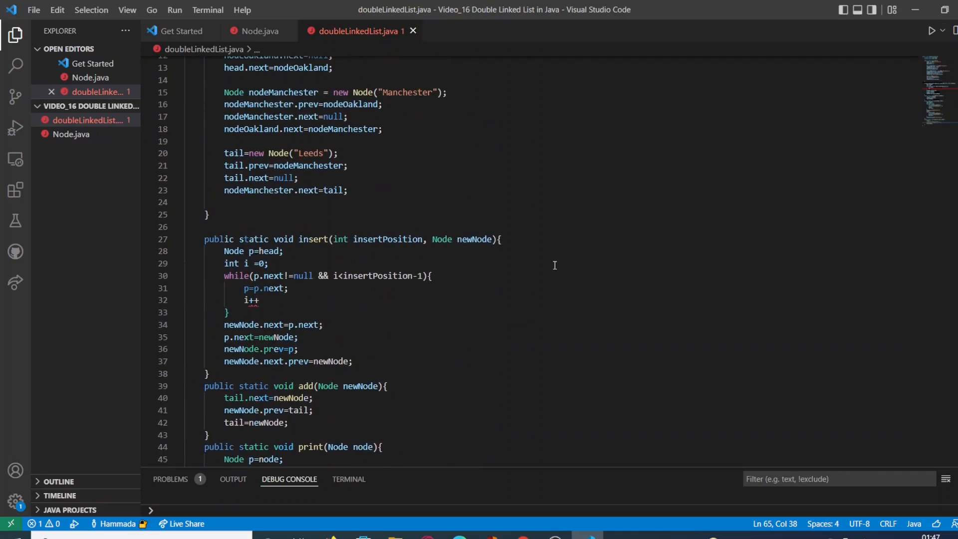
click(259, 301)
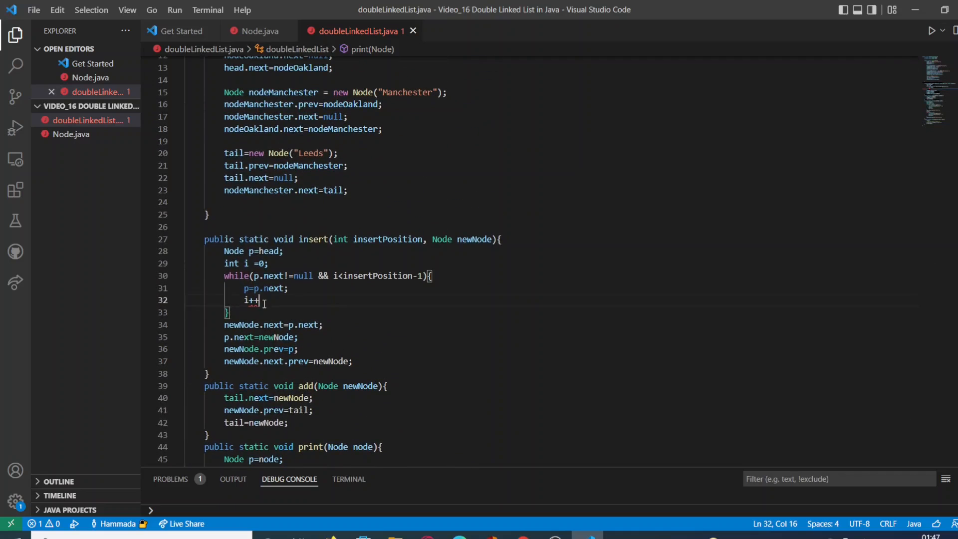
text(;)
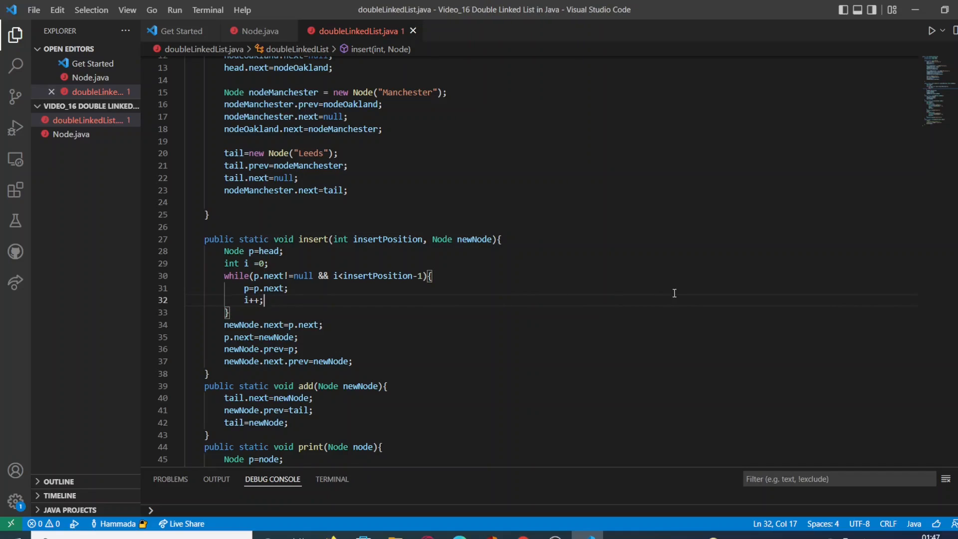
click(942, 31)
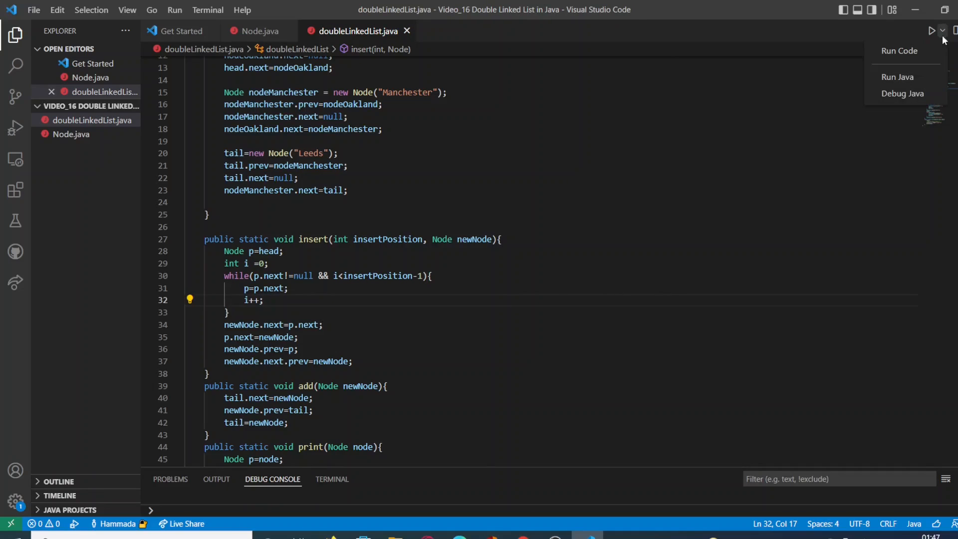
click(897, 77)
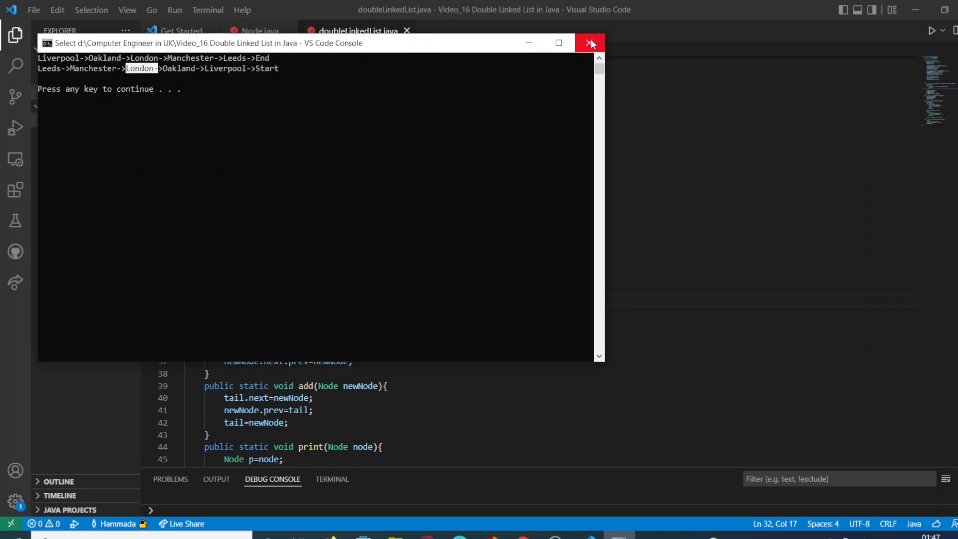
click(588, 42)
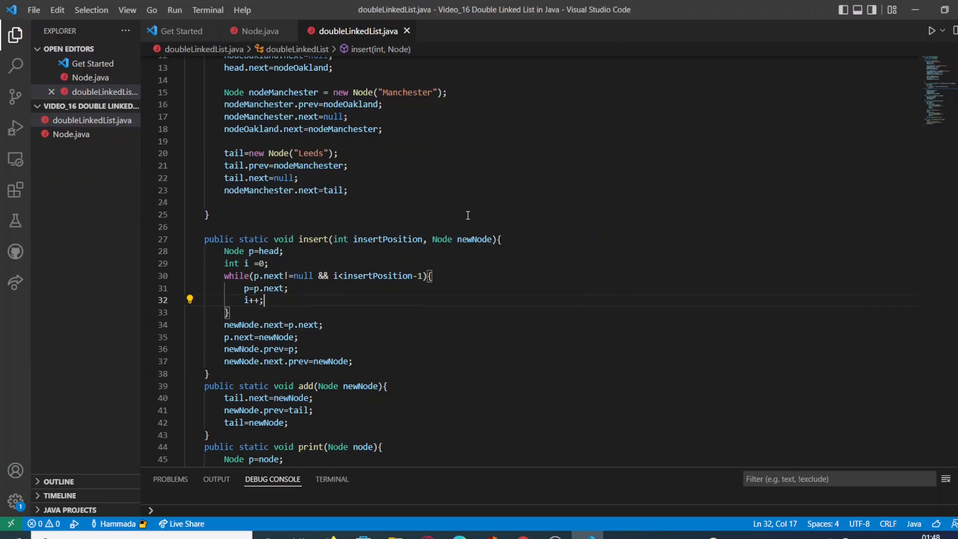